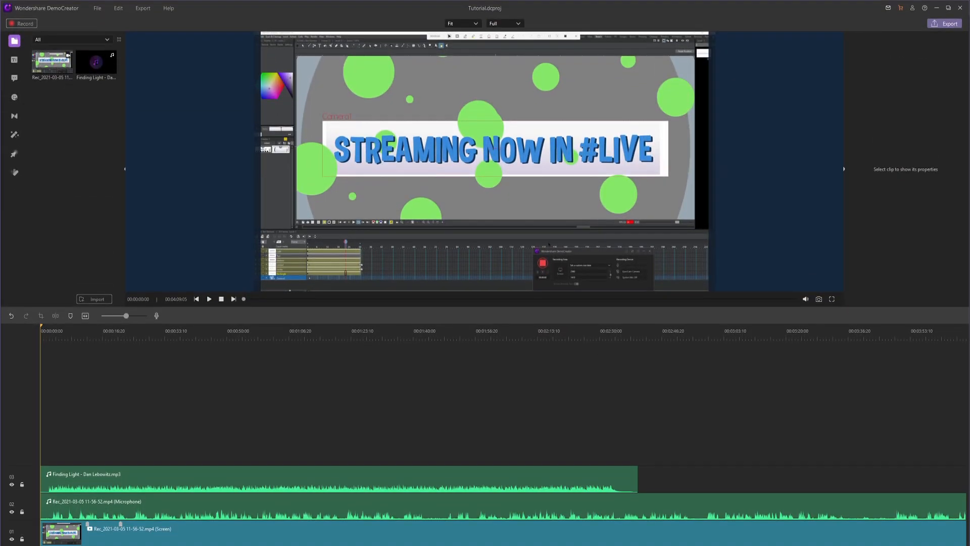
pyautogui.moveTo(663, 178)
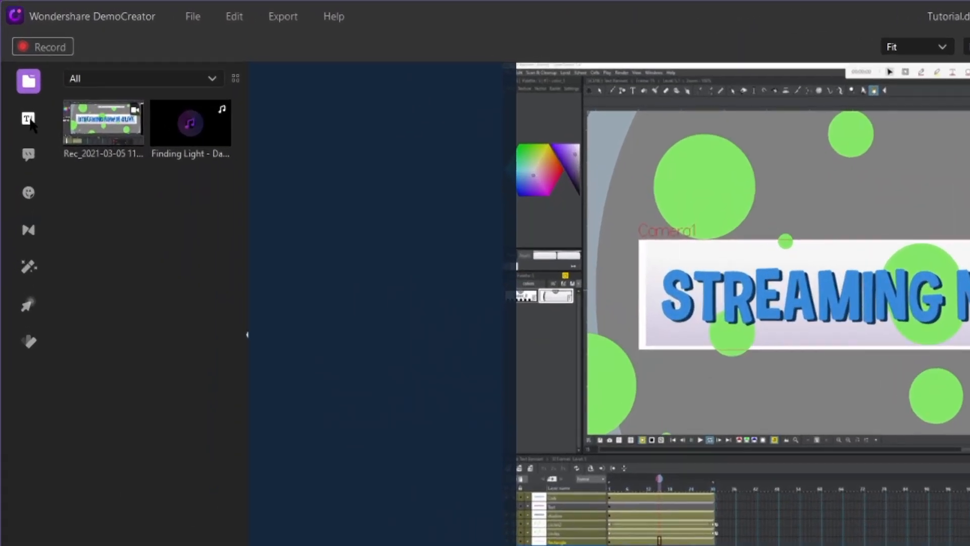
# Filter the Titles library to show only the Openers category.
pyautogui.click(28, 119)
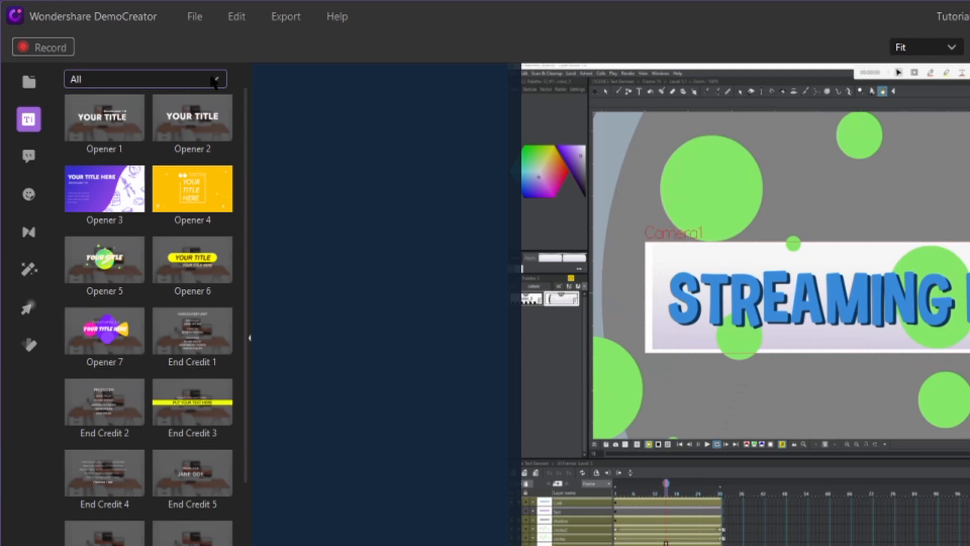
pyautogui.click(146, 79)
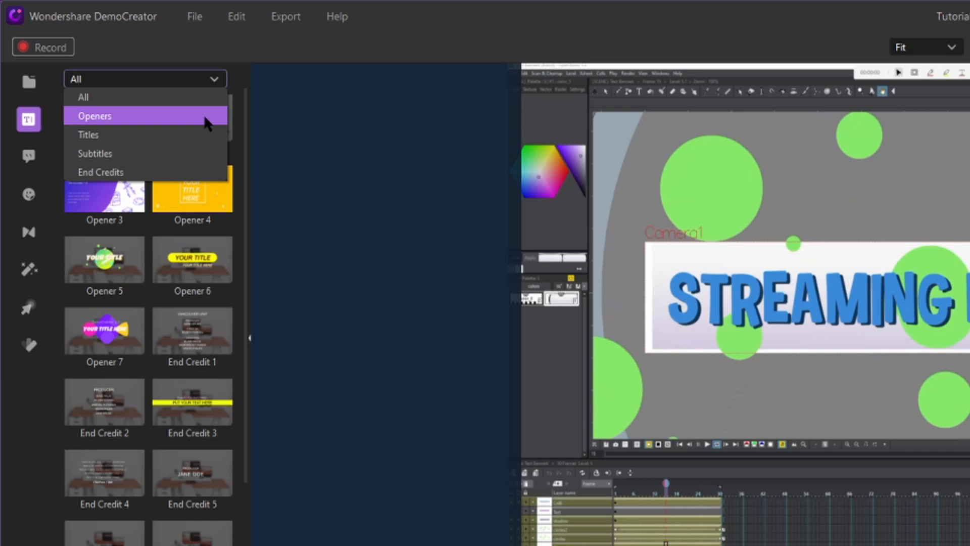
pyautogui.click(94, 116)
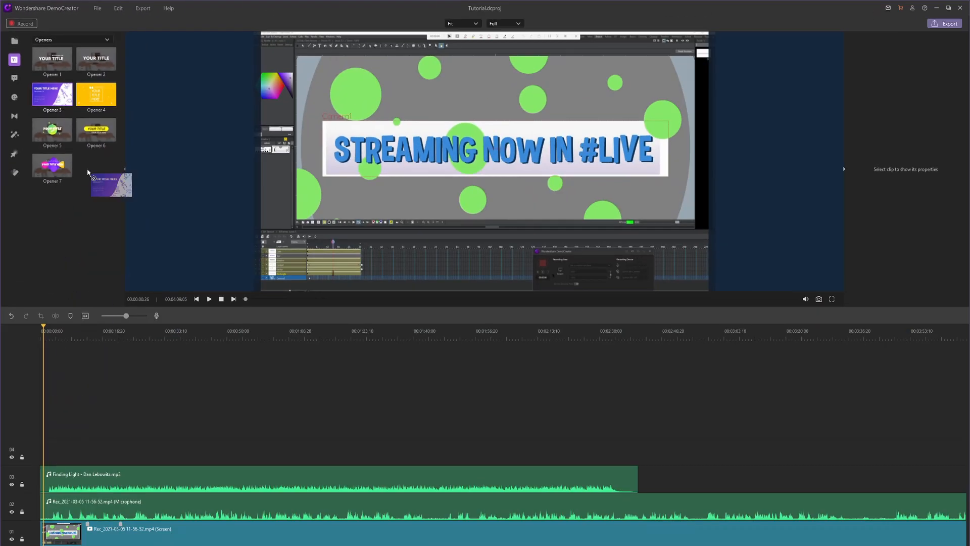
# Place Opener 3 at the project start and set its title 'Opentoonz Tutorial' and subtitle 'Animation Curves'.
pyautogui.moveTo(111, 184); pyautogui.dragTo(68, 418)
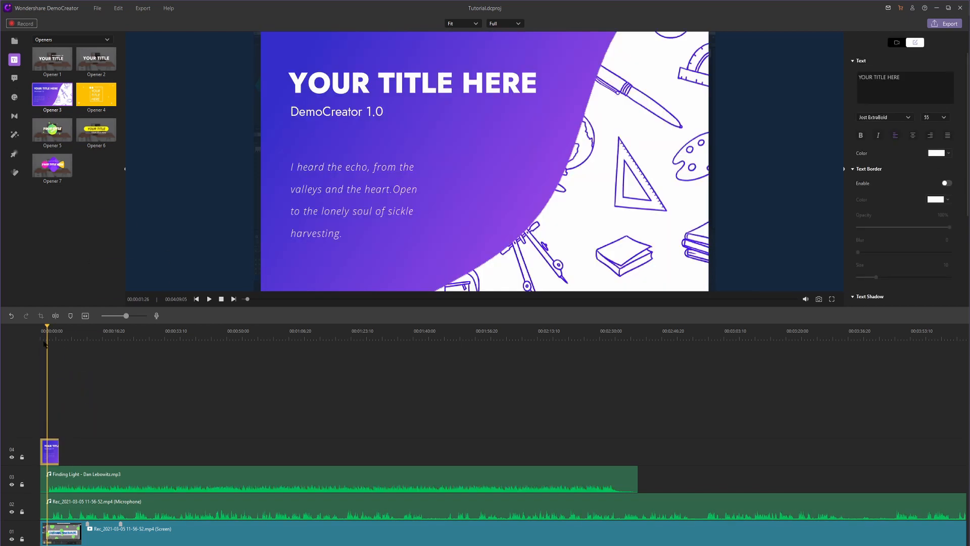
pyautogui.click(208, 299)
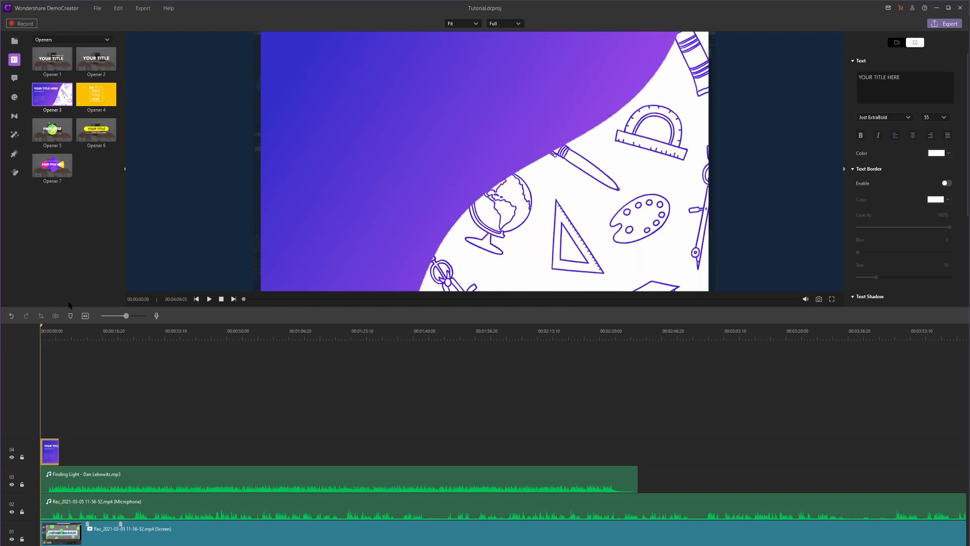
pyautogui.moveTo(532, 218)
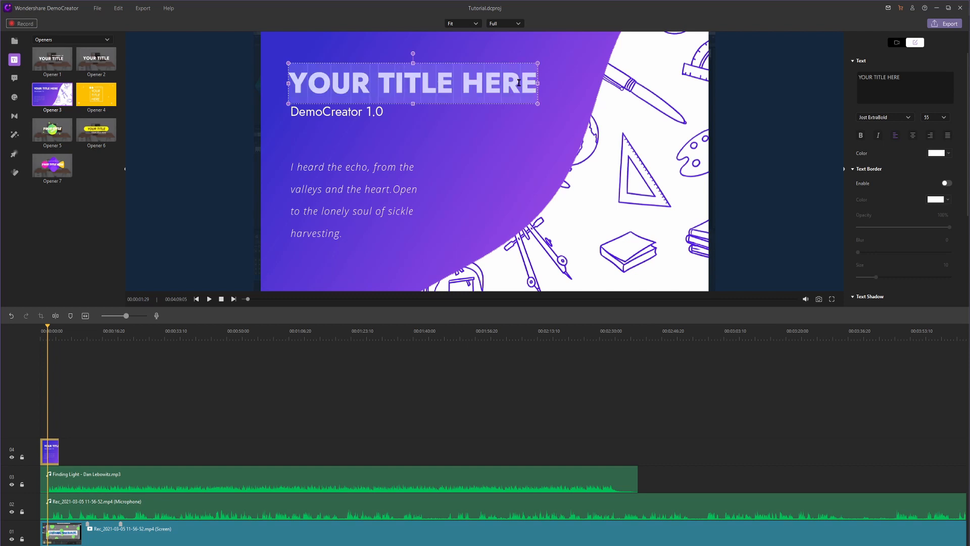
pyautogui.write('Opentoonz Tutorial')
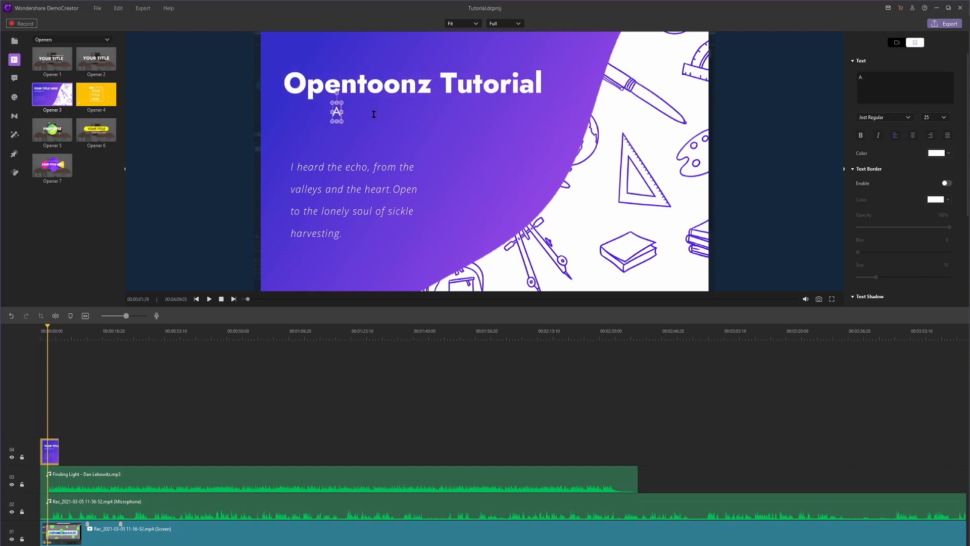
pyautogui.write('Animation c')
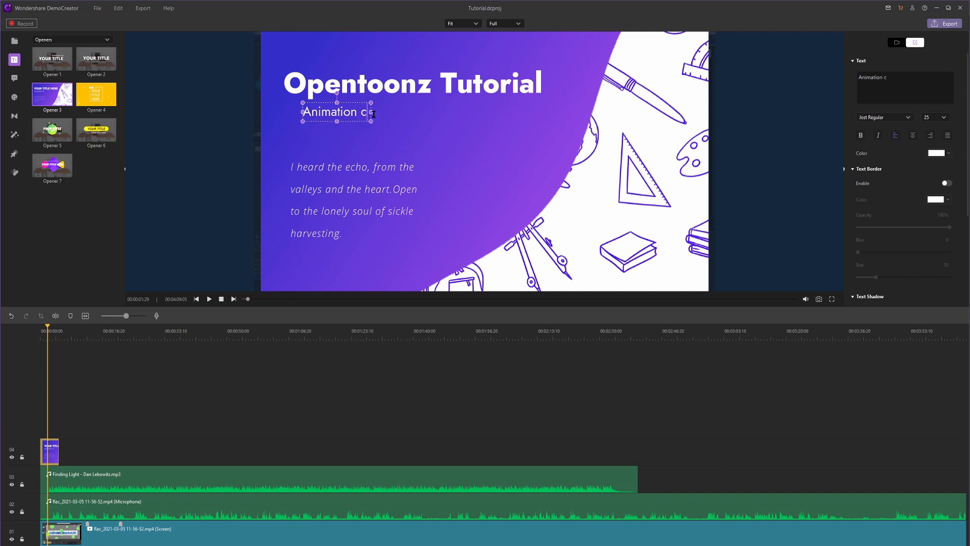
pyautogui.write('urve')
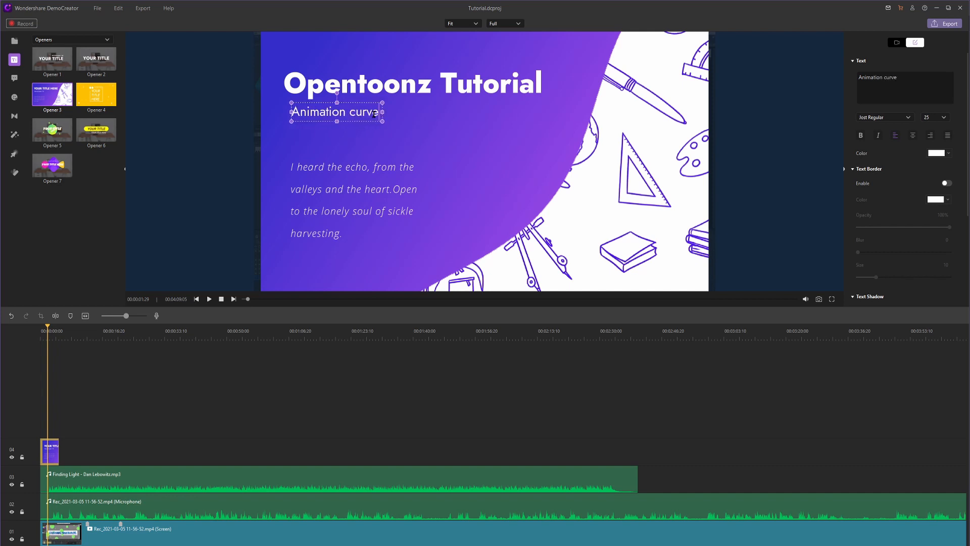
# Replace the opener's italic body text with 'Function editor explained in depth'.
pyautogui.click(352, 200)
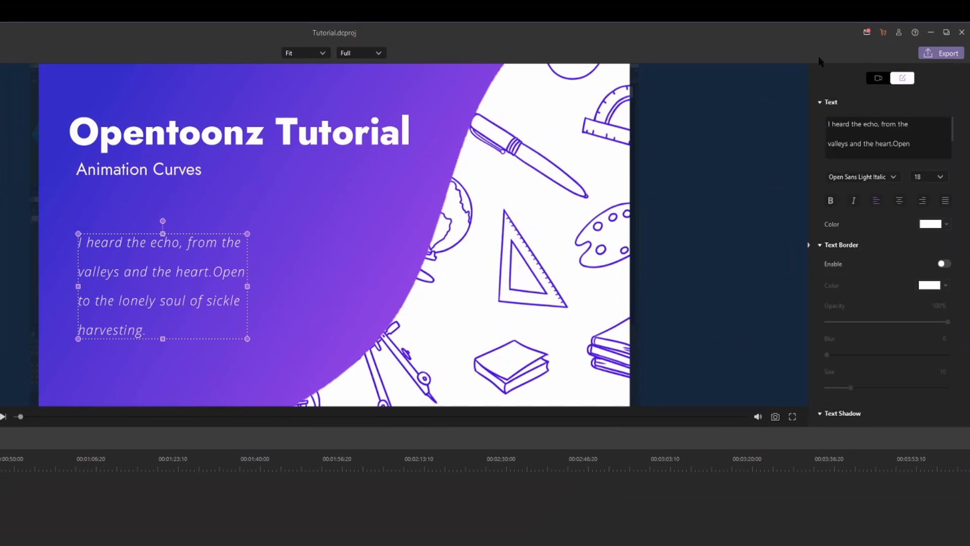
pyautogui.click(888, 138)
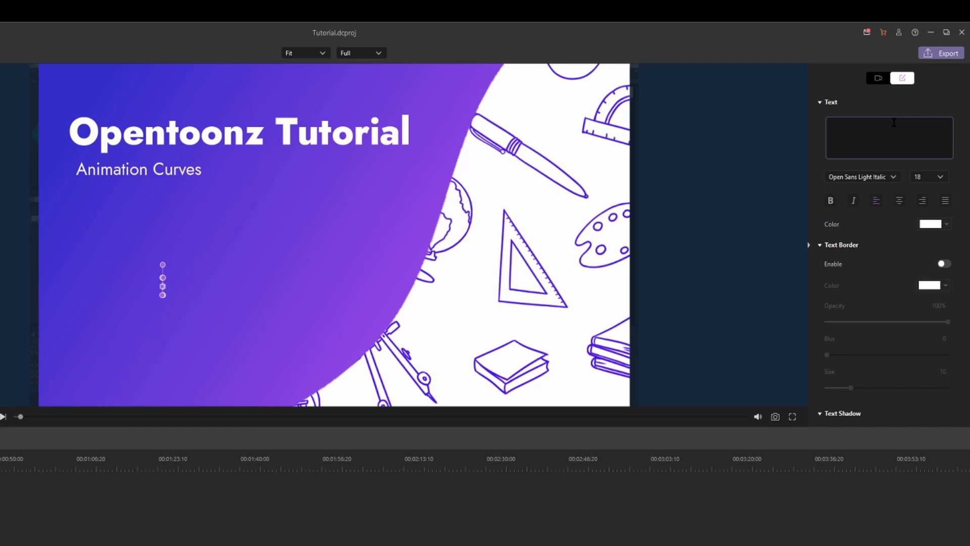
pyautogui.write('Function editor e')
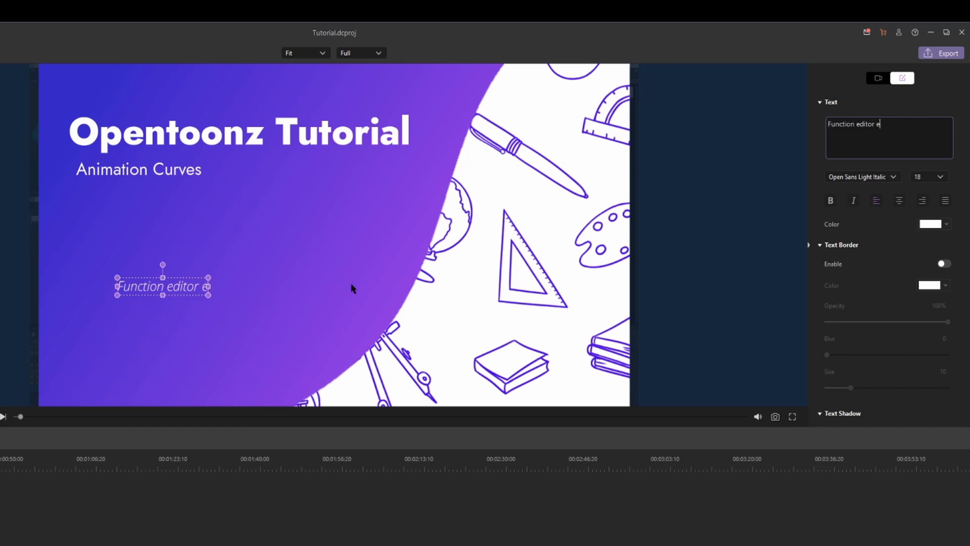
pyautogui.write('xplained in depth')
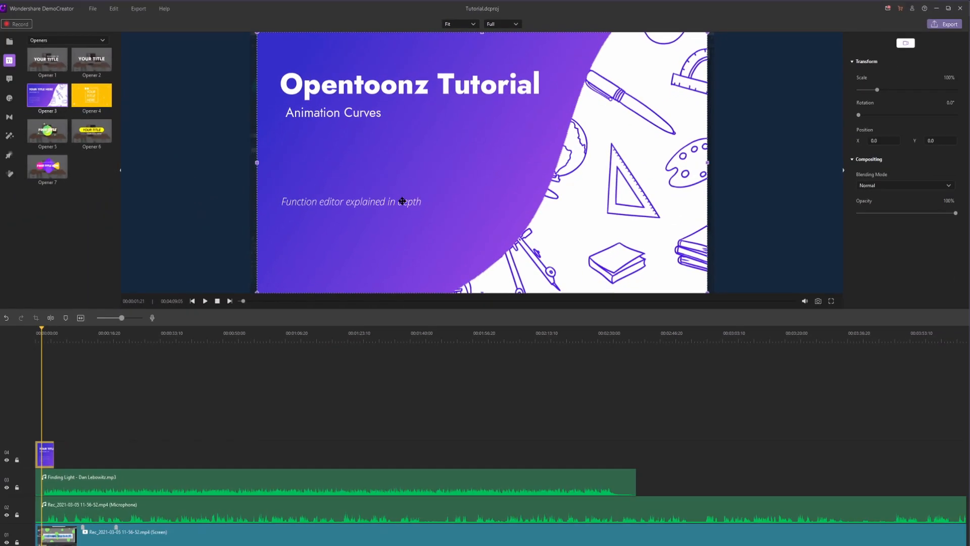
# Preview the opener and add a Dissolve transition into the screen recording.
pyautogui.click(206, 301)
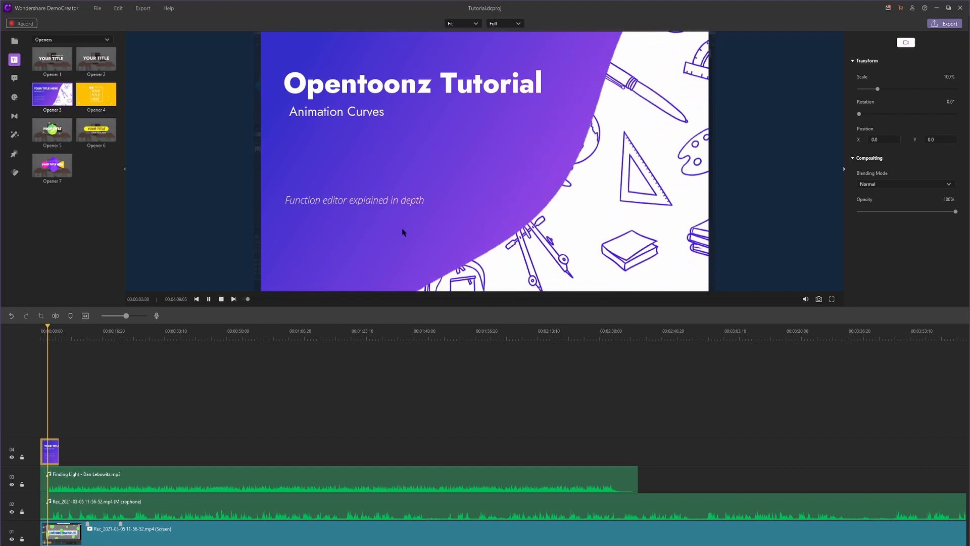
pyautogui.click(14, 116)
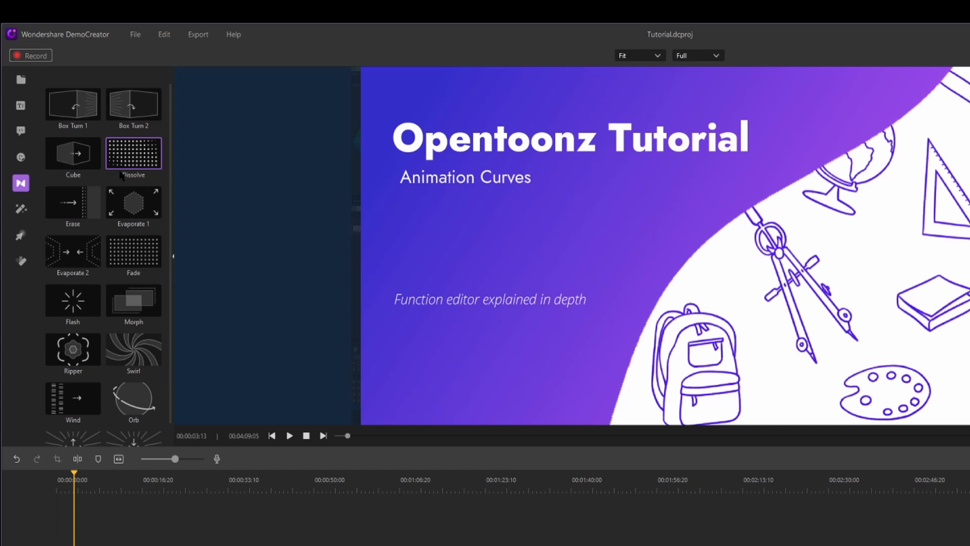
pyautogui.moveTo(133, 154)
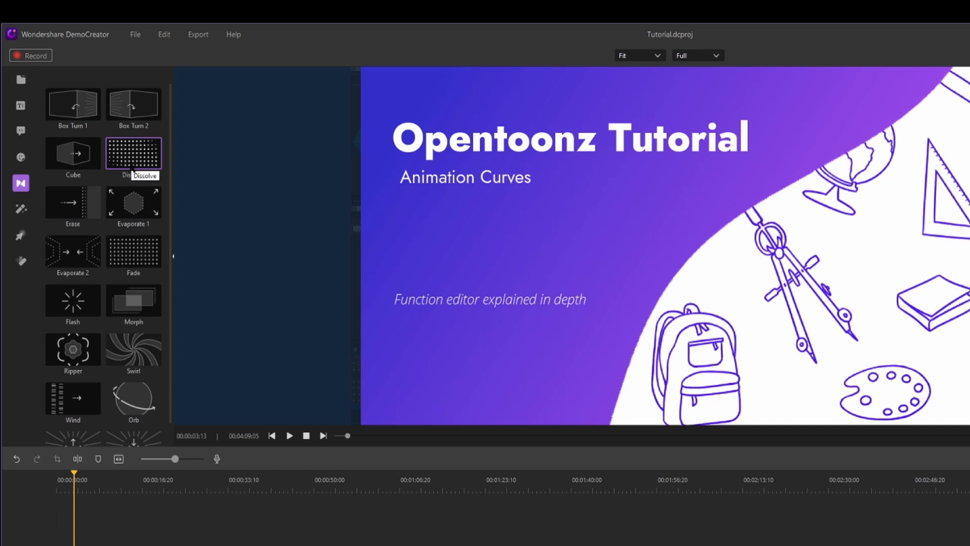
pyautogui.moveTo(18, 186)
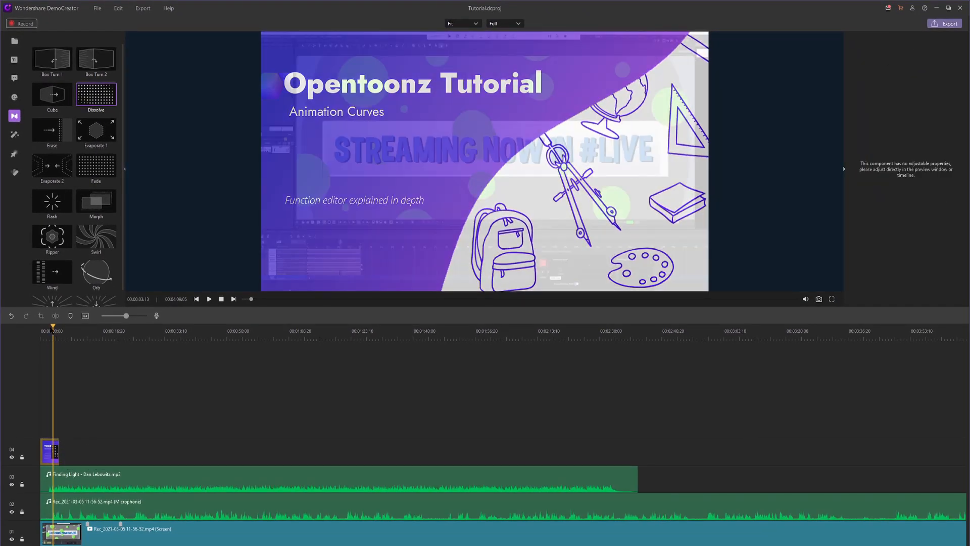
pyautogui.click(209, 299)
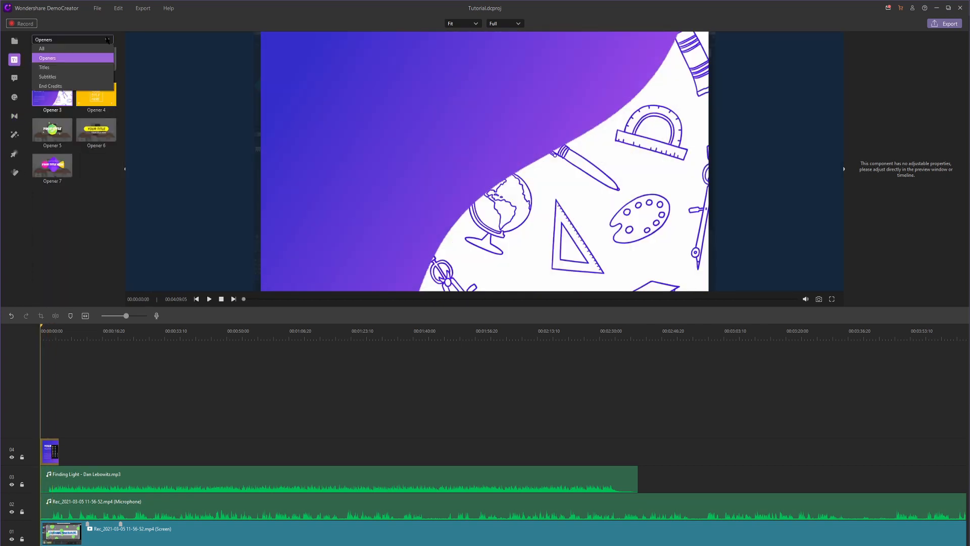
# Place the Lowerthird 1 banner on track 4 just after the opener.
pyautogui.click(43, 67)
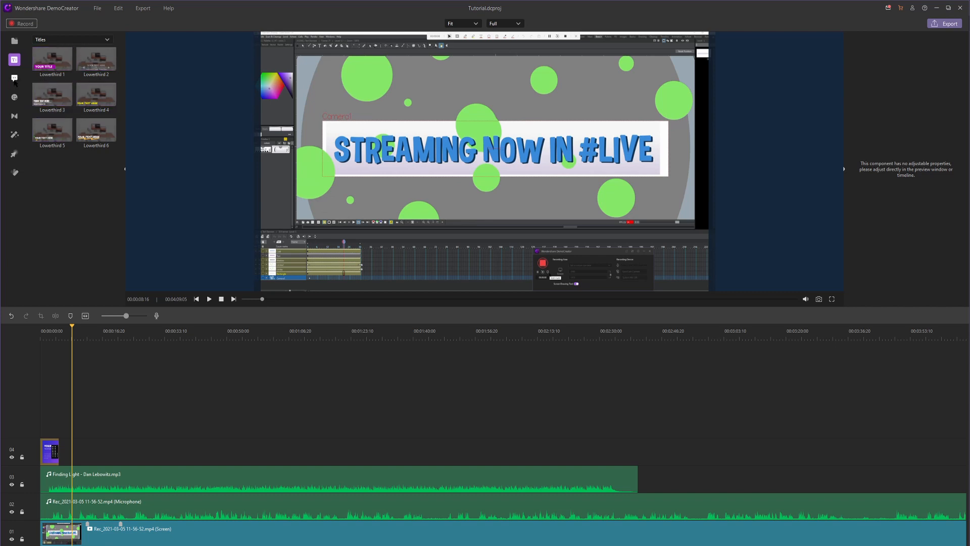
pyautogui.moveTo(13, 97)
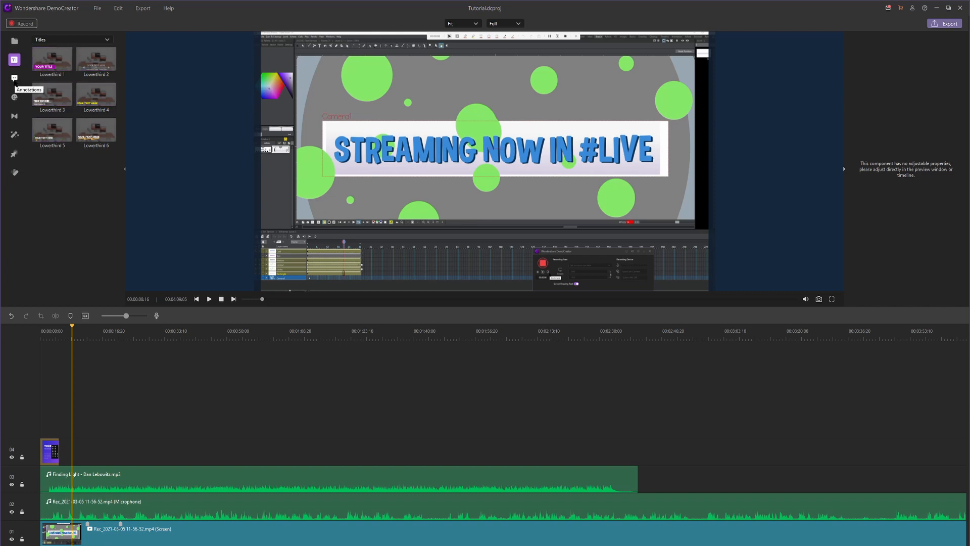
pyautogui.click(51, 60)
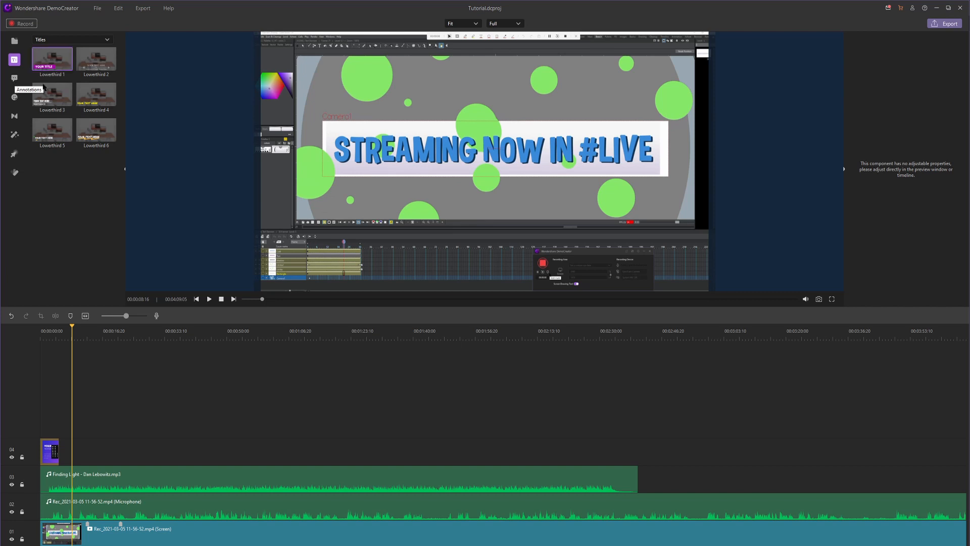
pyautogui.moveTo(52, 95)
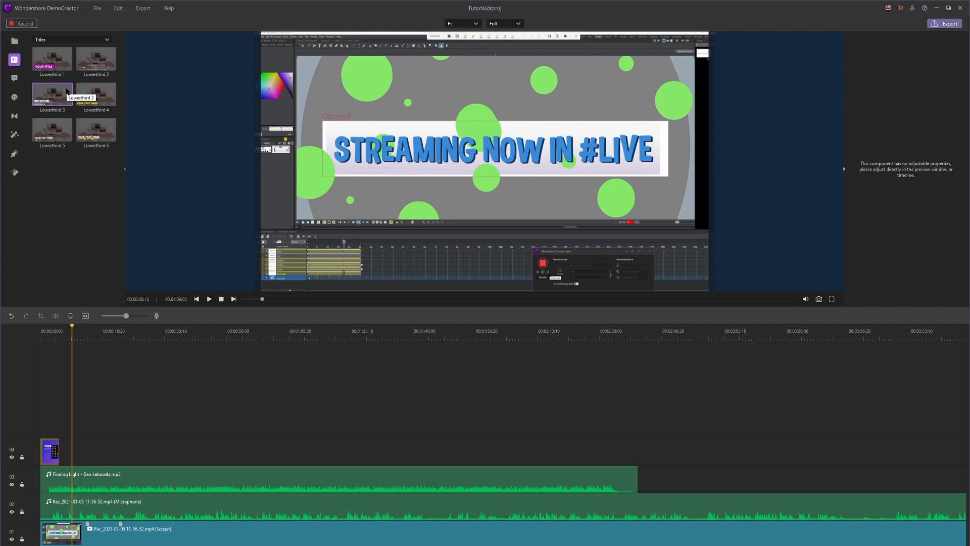
pyautogui.moveTo(52, 59); pyautogui.dragTo(117, 388)
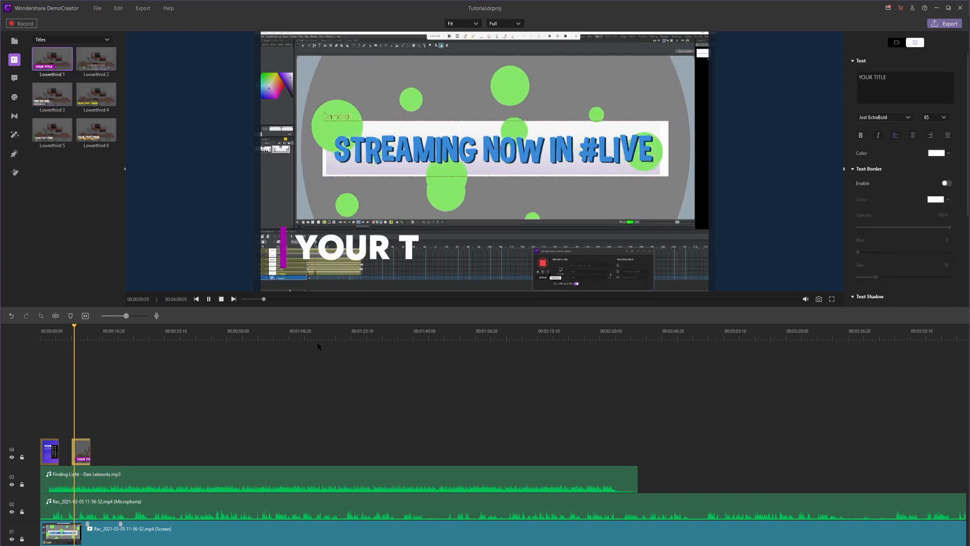
pyautogui.click(208, 299)
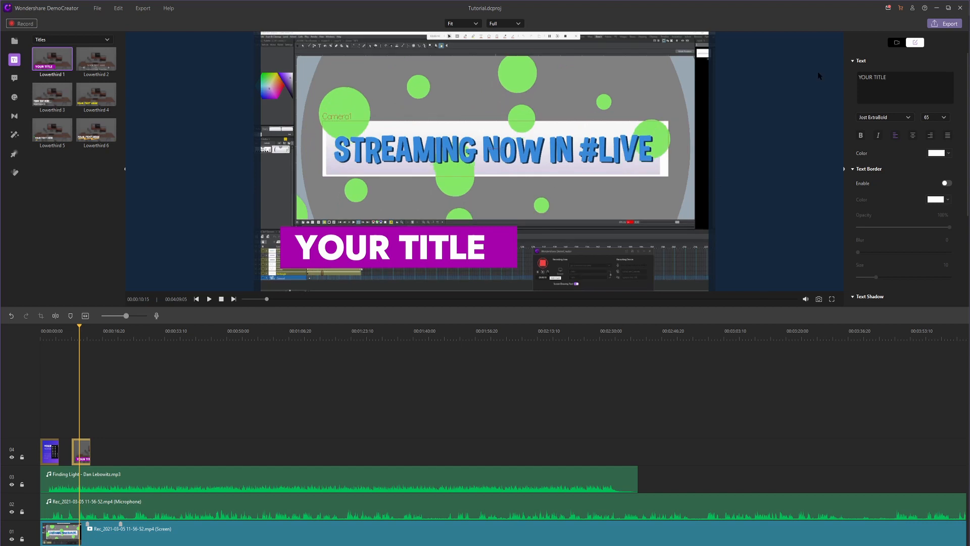
# Change the banner text to 'Version 1.4' and review it from the project start.
pyautogui.click(904, 87)
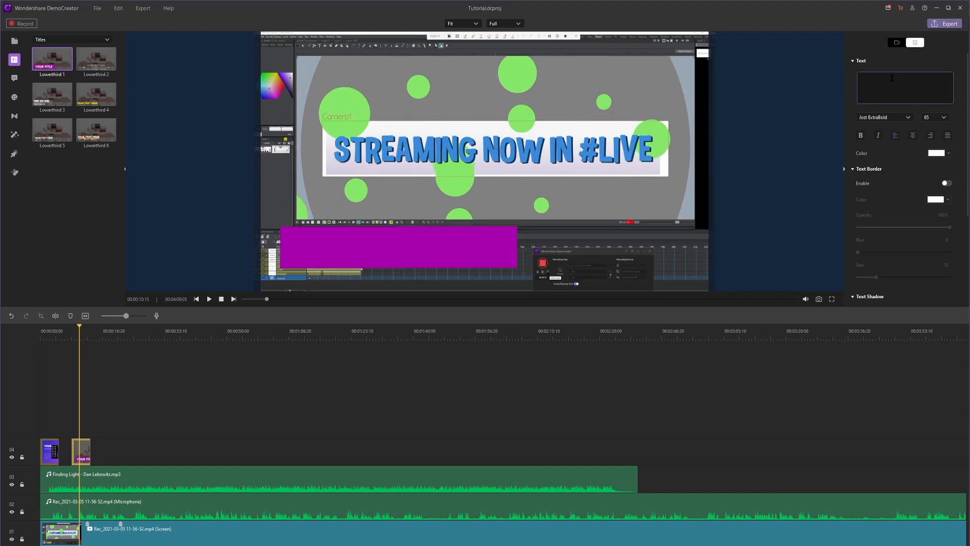
pyautogui.write('Version 1.4')
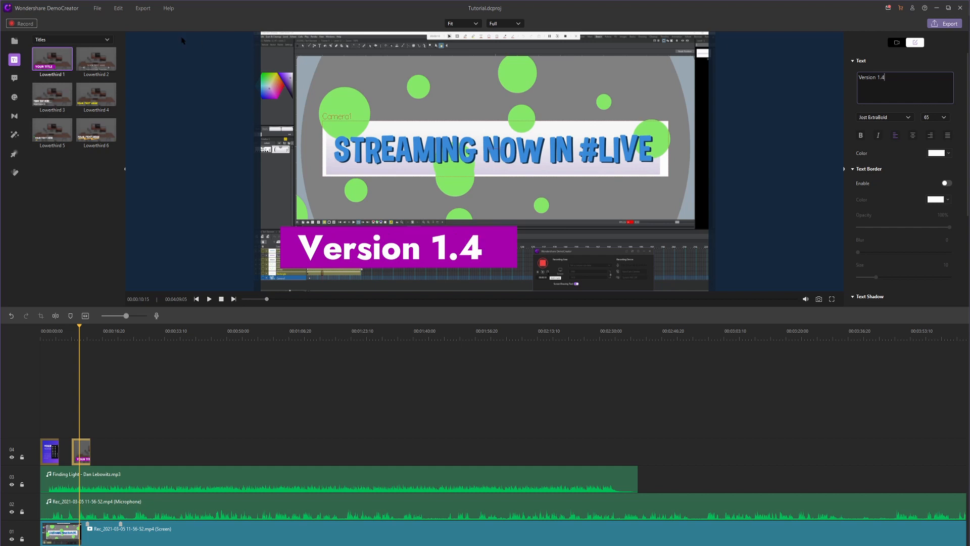
pyautogui.click(208, 300)
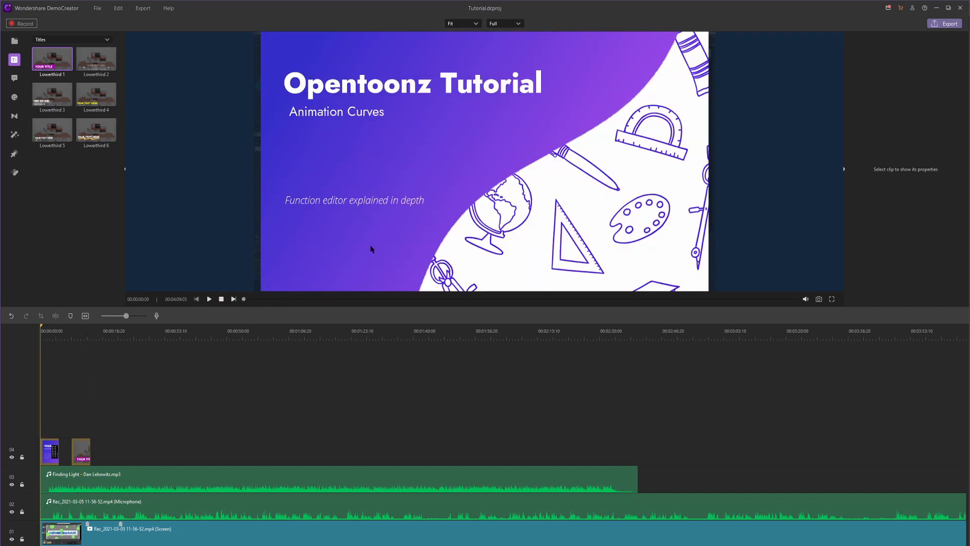
pyautogui.click(81, 451)
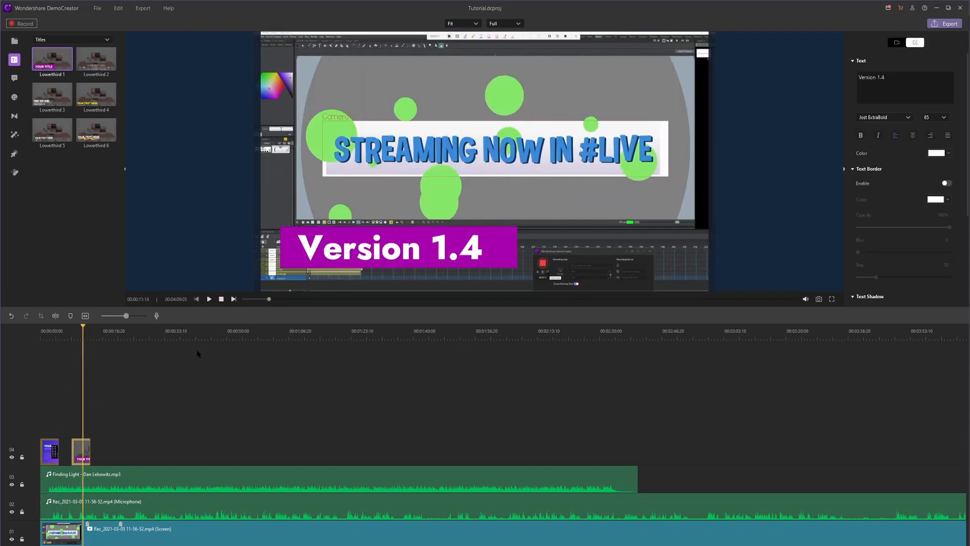
# Make the Version 1.4 text bold with a black text border at blur 0.
pyautogui.click(382, 246)
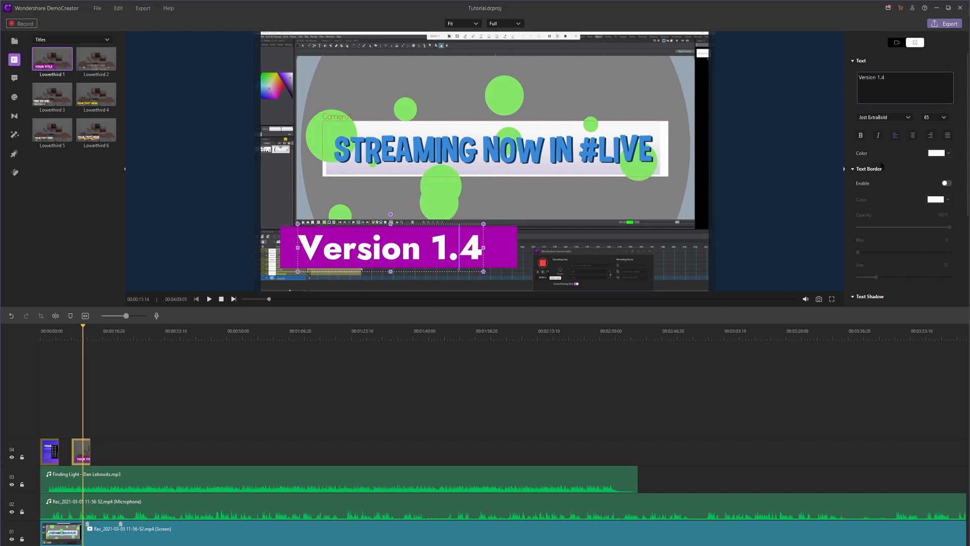
pyautogui.click(860, 135)
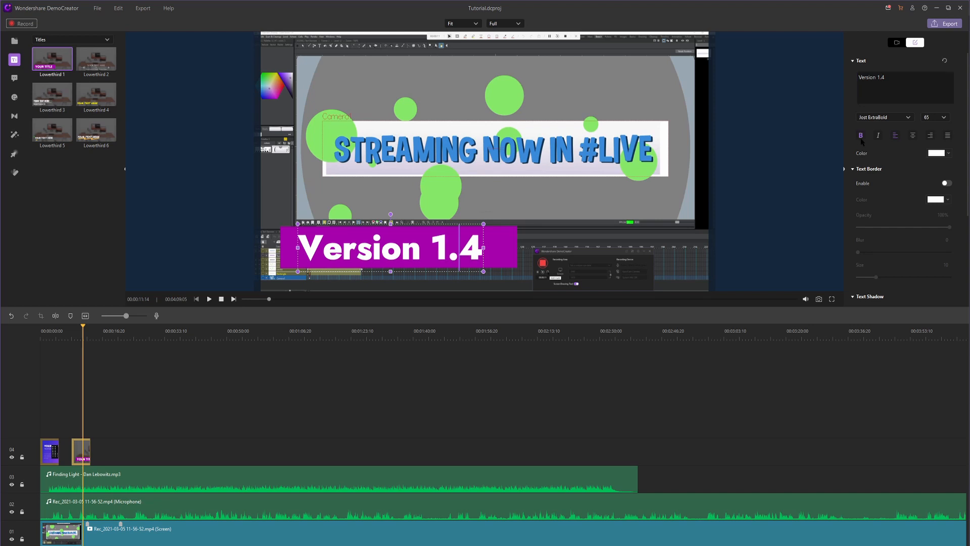
pyautogui.click(878, 134)
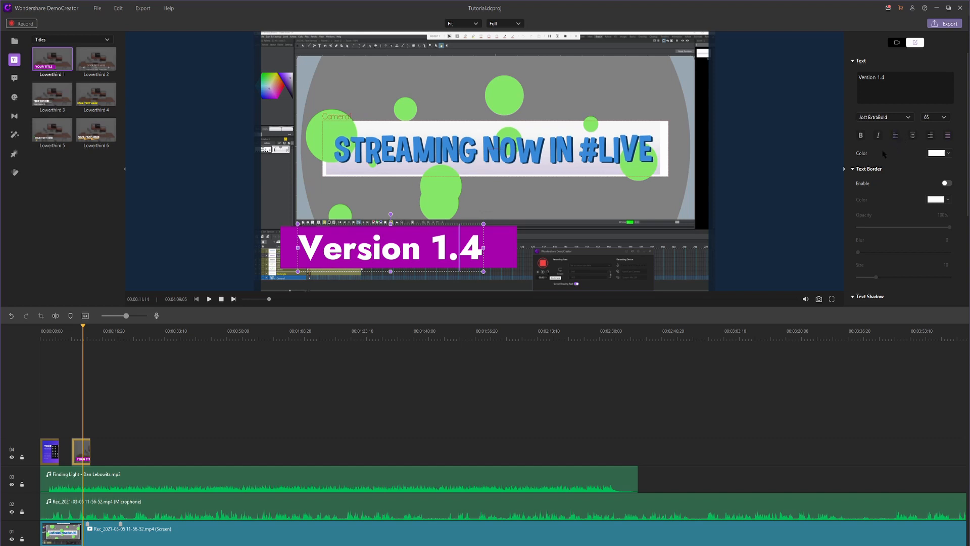
pyautogui.click(946, 112)
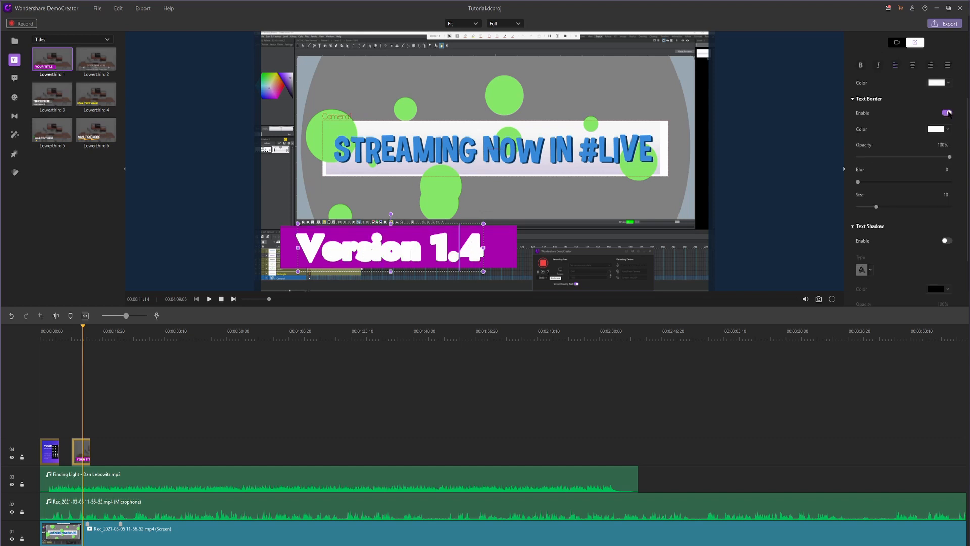
pyautogui.click(938, 129)
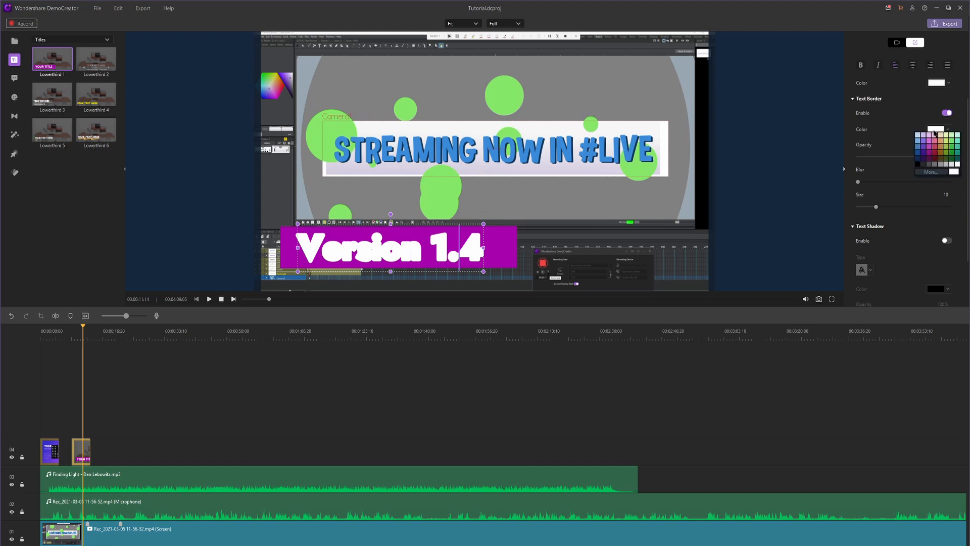
pyautogui.click(946, 113)
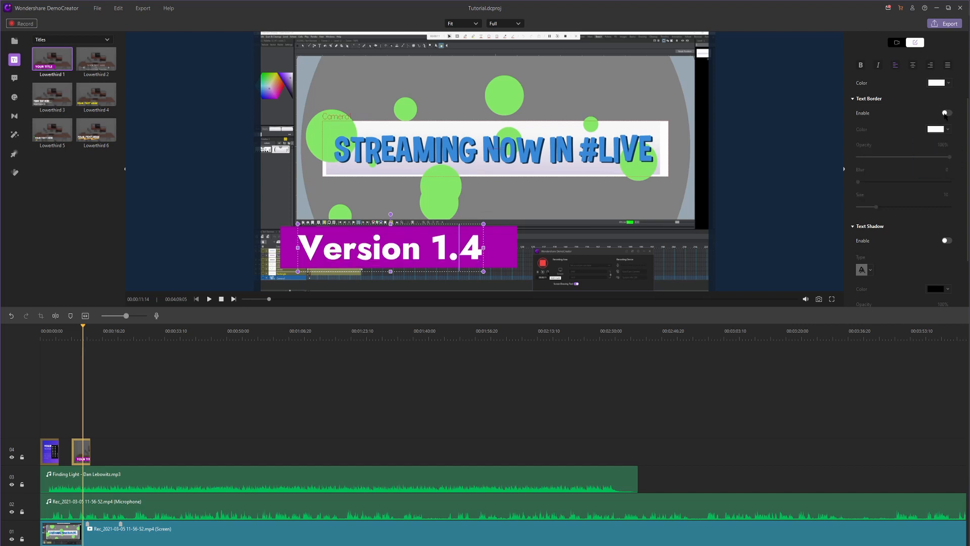
pyautogui.click(946, 112)
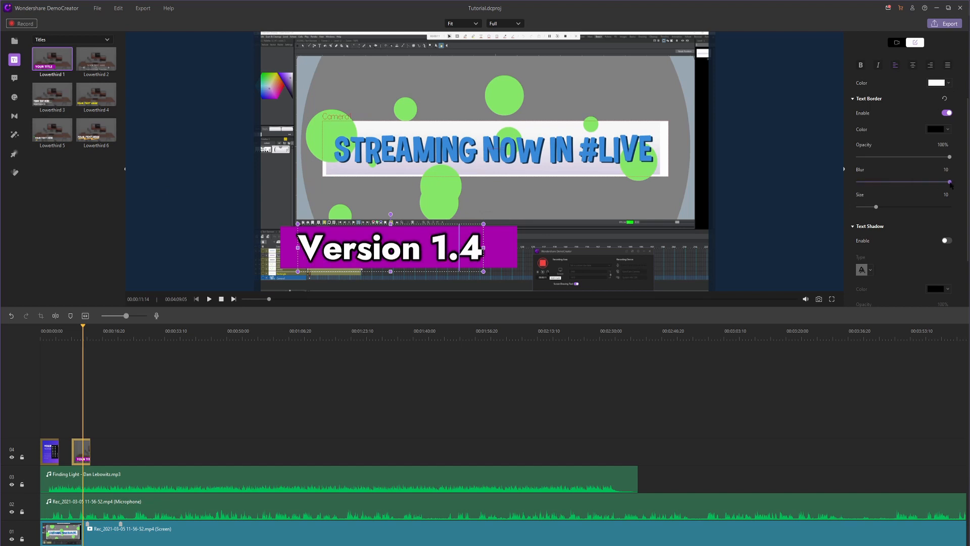
pyautogui.moveTo(950, 181); pyautogui.dragTo(858, 181)
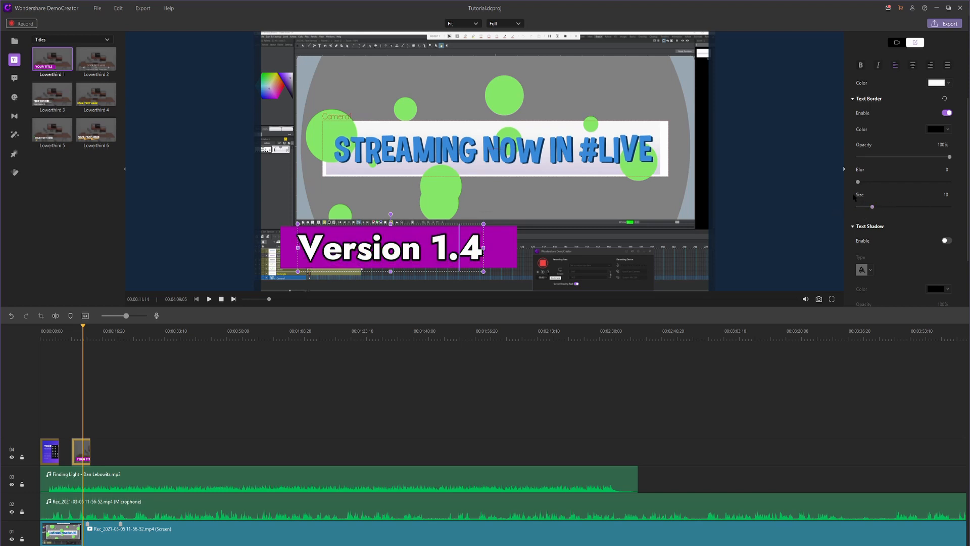
# Enable a drop shadow on the title and lower its opacity to 24%.
pyautogui.scroll(-3)
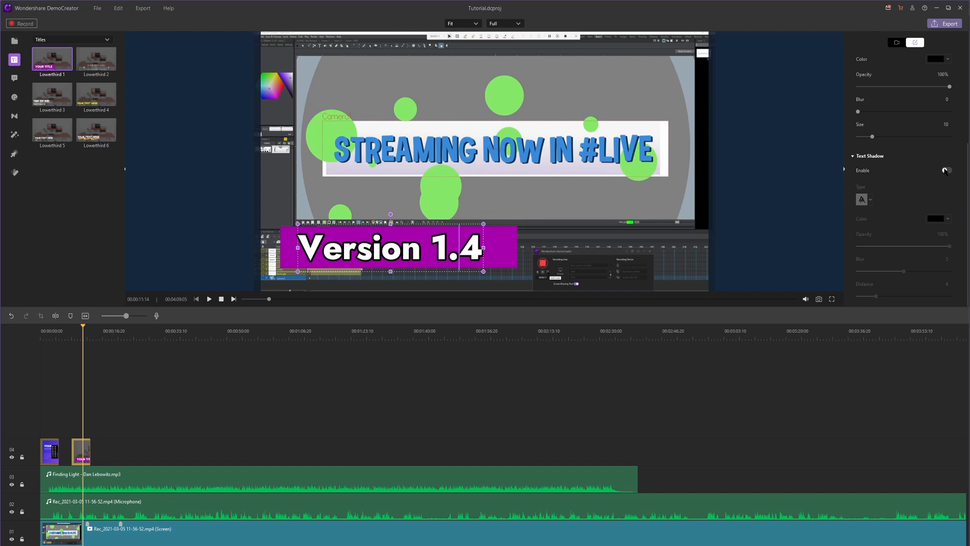
pyautogui.click(946, 169)
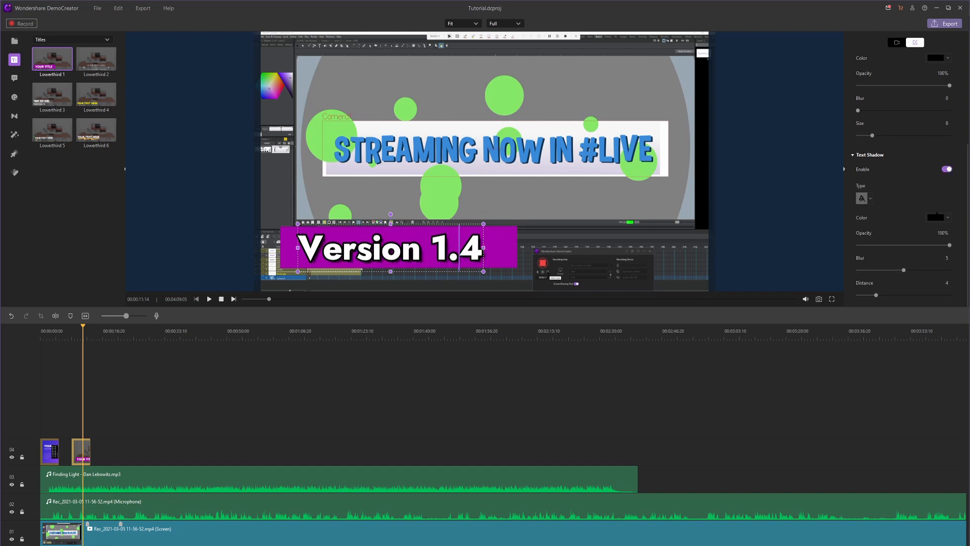
pyautogui.moveTo(950, 244); pyautogui.dragTo(881, 244)
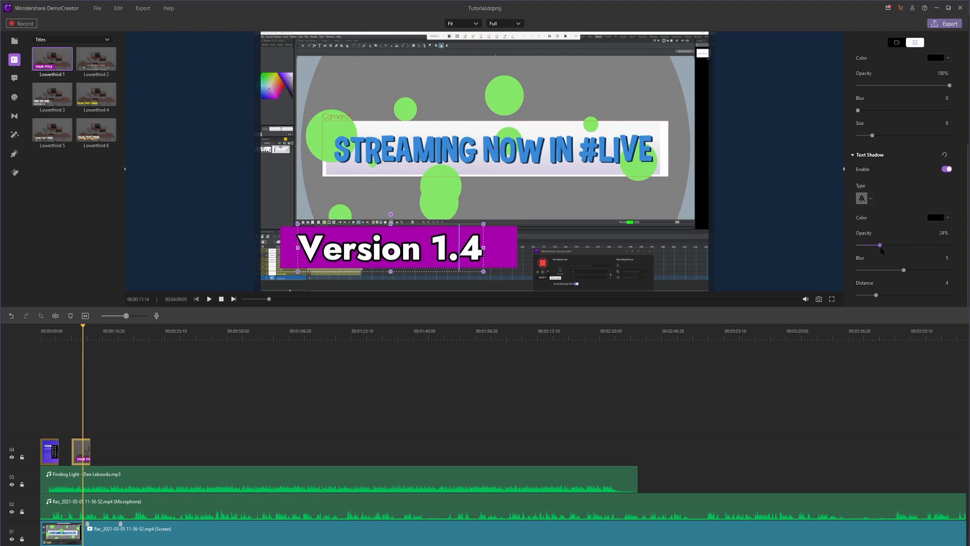
pyautogui.moveTo(902, 270); pyautogui.dragTo(911, 270)
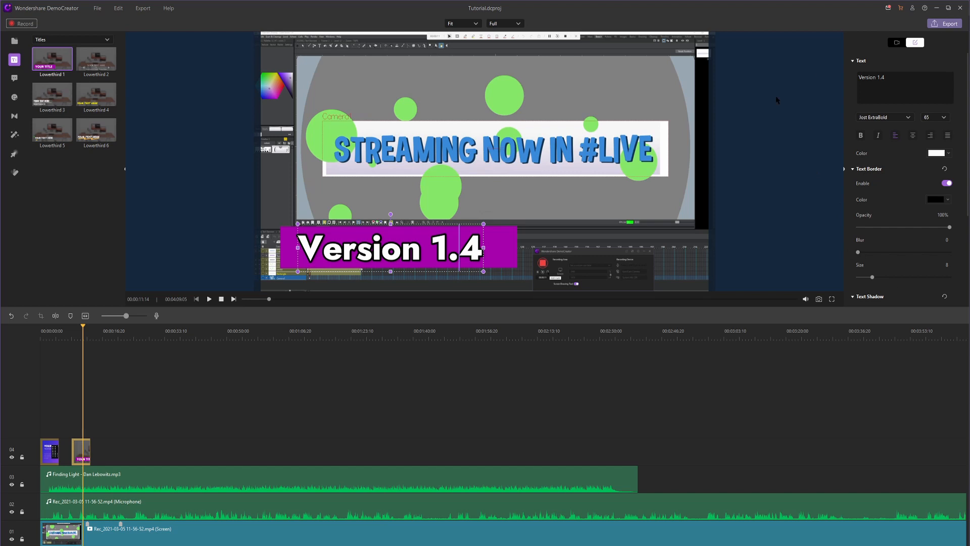
pyautogui.moveTo(886, 170)
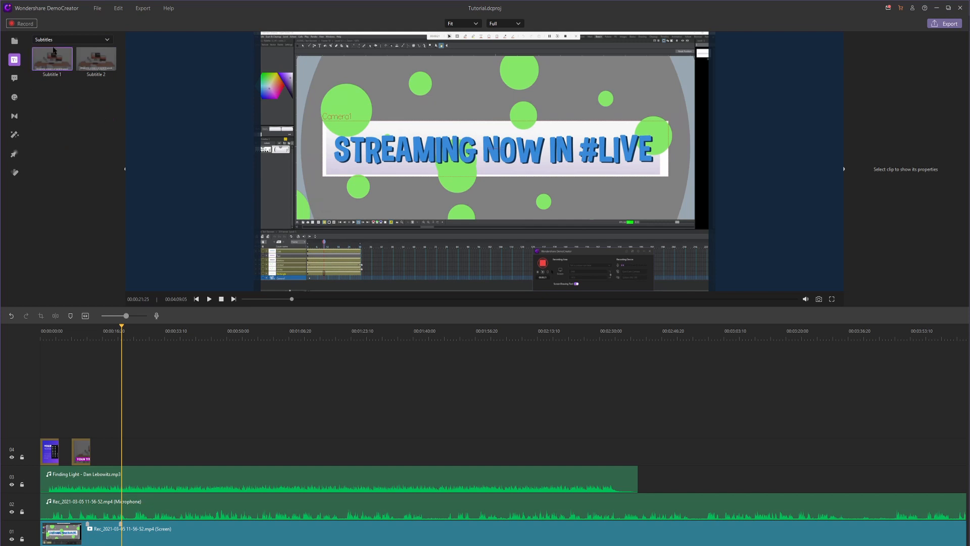
pyautogui.moveTo(52, 60)
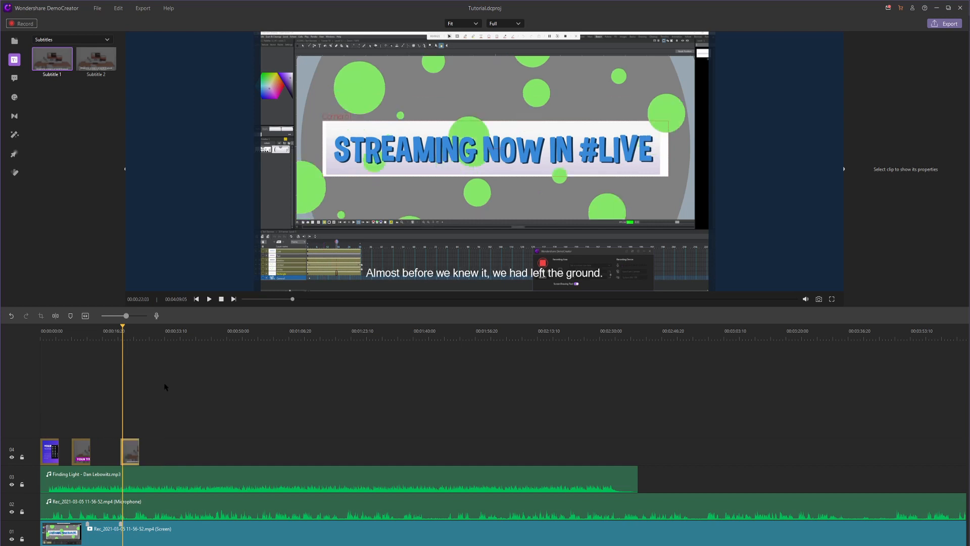
# Set the two subtitle clips' captions to 'Hola!' and 'Hi'.
pyautogui.click(208, 299)
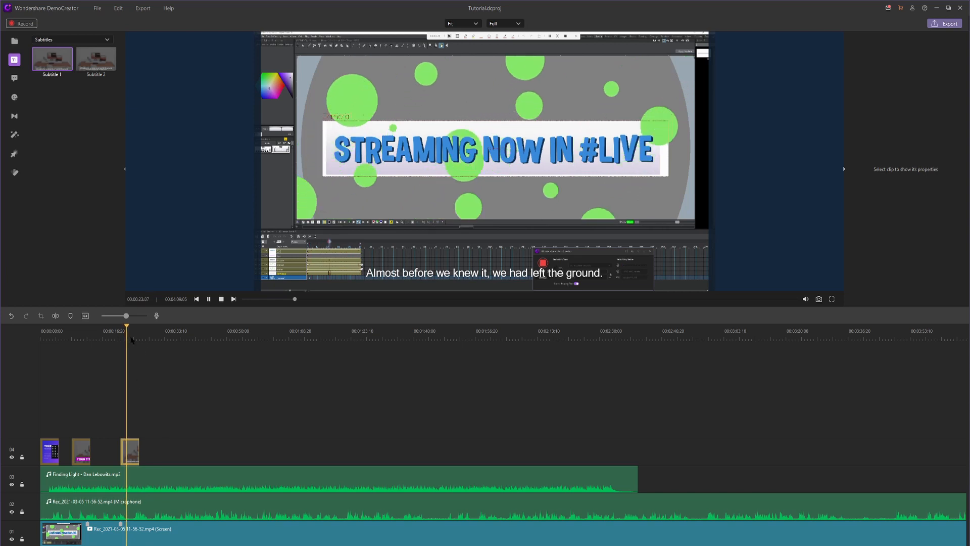
pyautogui.click(130, 450)
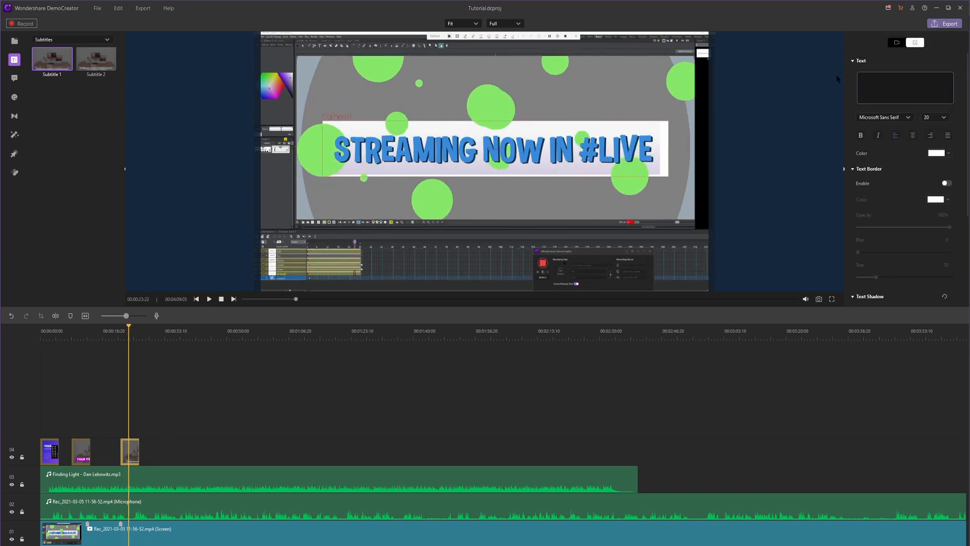
pyautogui.write('Hola!')
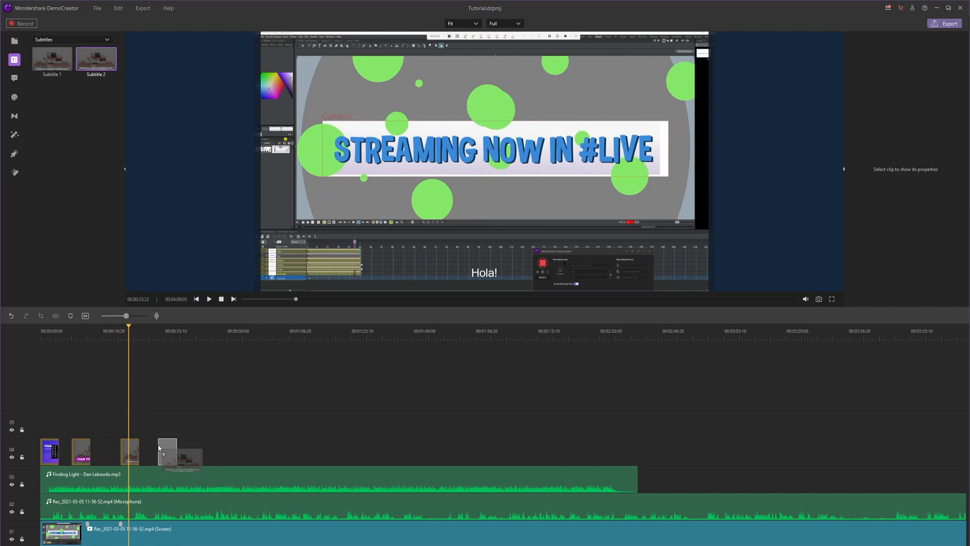
pyautogui.click(159, 451)
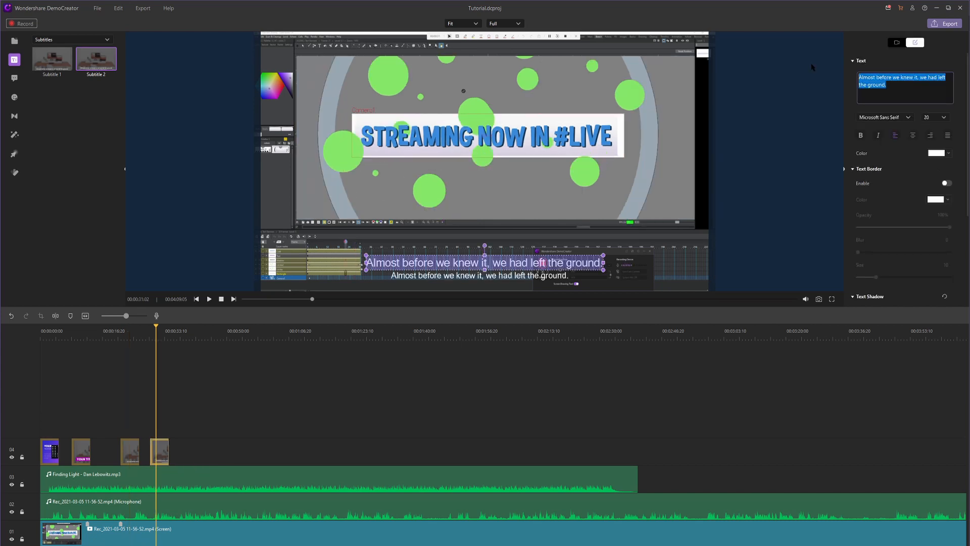
pyautogui.write('Hi')
pyautogui.click(480, 275)
pyautogui.write('Hola!')
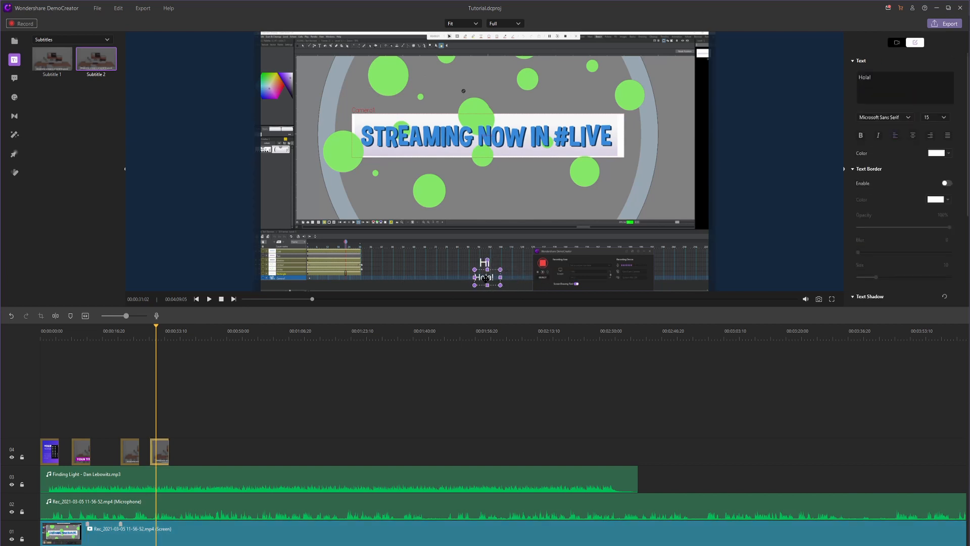
# Raise the caption font size to 20 and browse the End Credits titles.
pyautogui.click(946, 117)
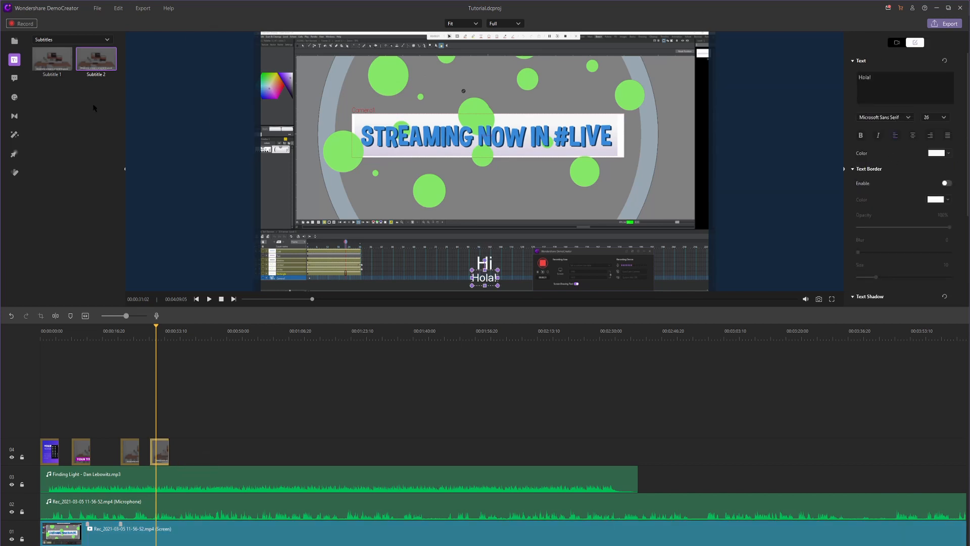
pyautogui.click(71, 40)
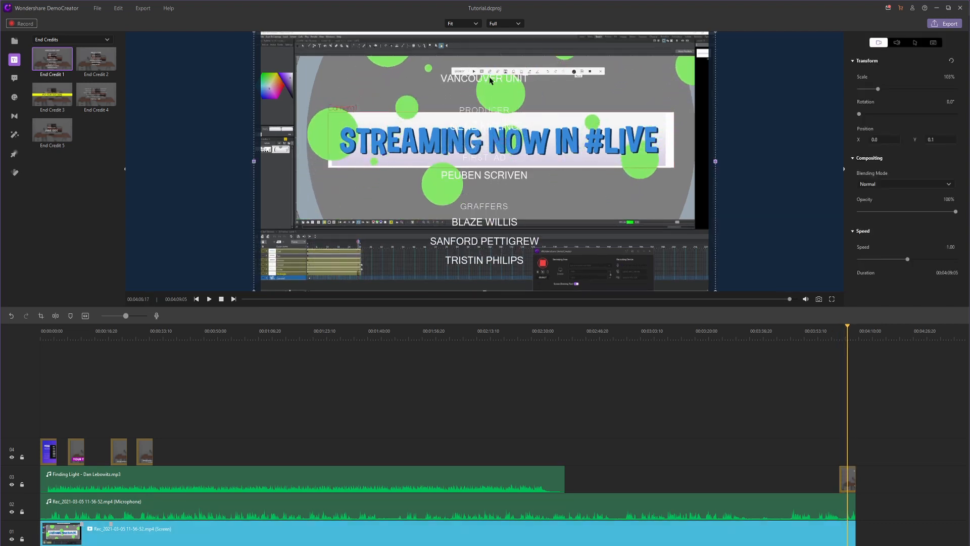
# Preview the yellow-banner and scrolling-names end credits, then list titles from All categories.
pyautogui.click(484, 79)
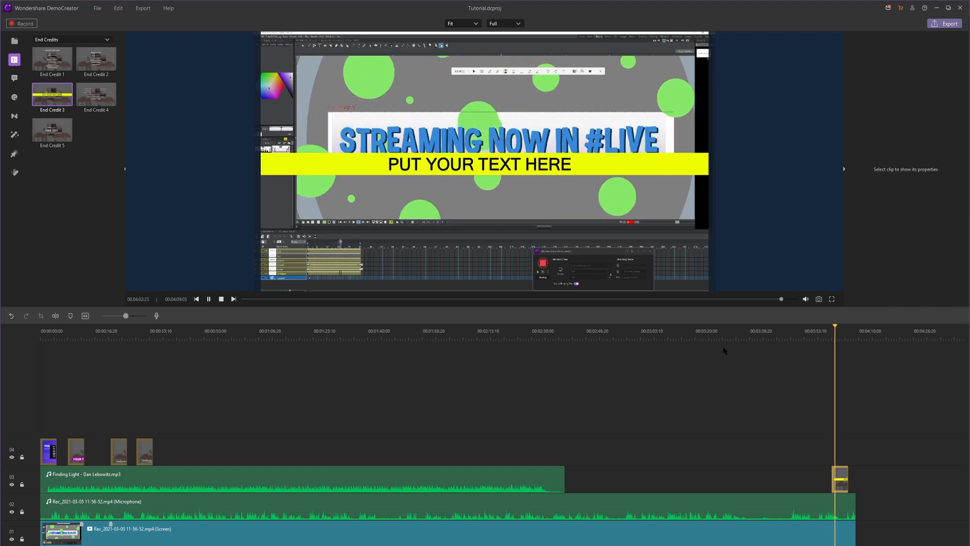
pyautogui.click(208, 299)
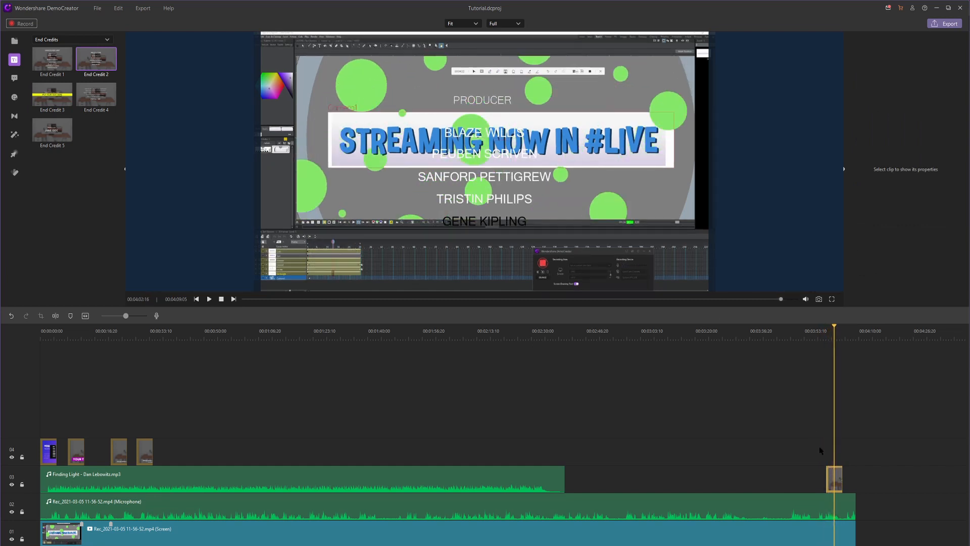
pyautogui.click(834, 478)
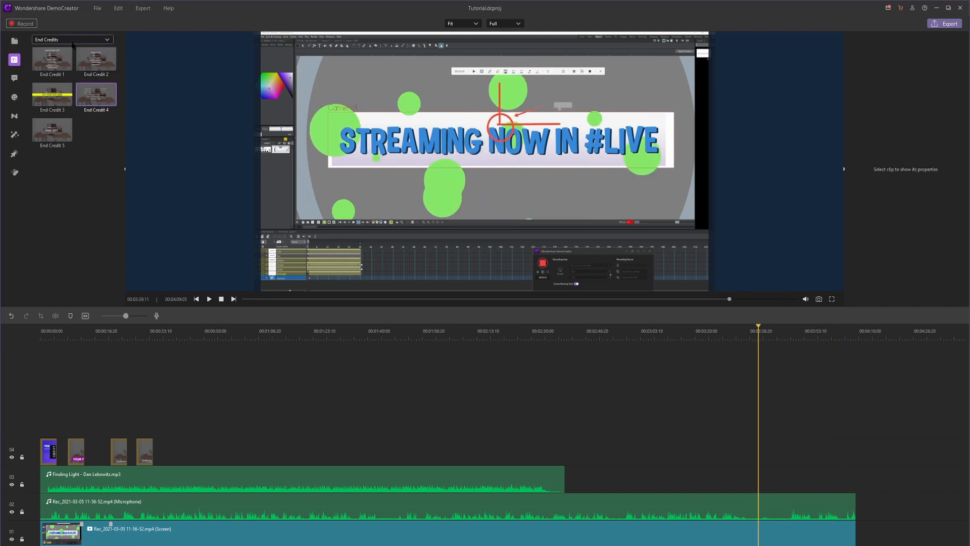
pyautogui.click(70, 40)
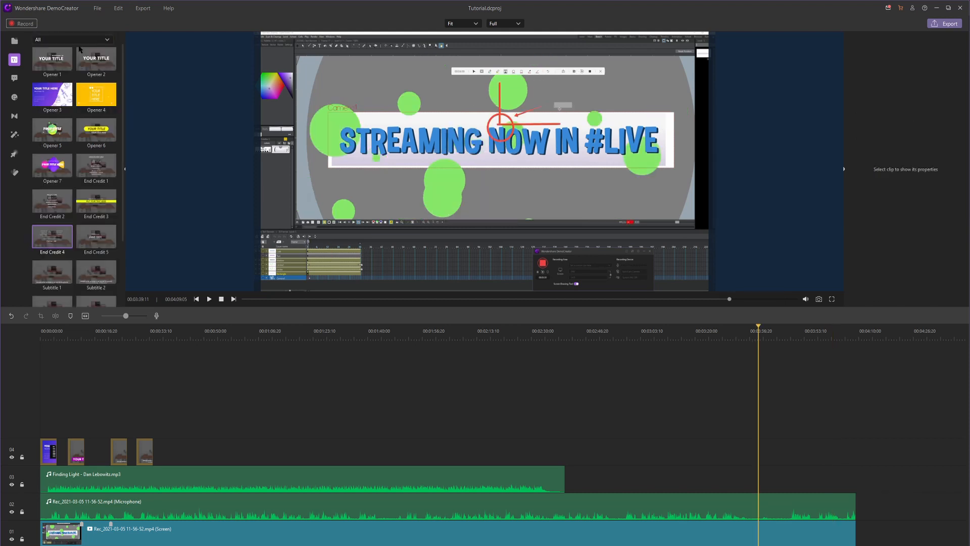
pyautogui.scroll(-3)
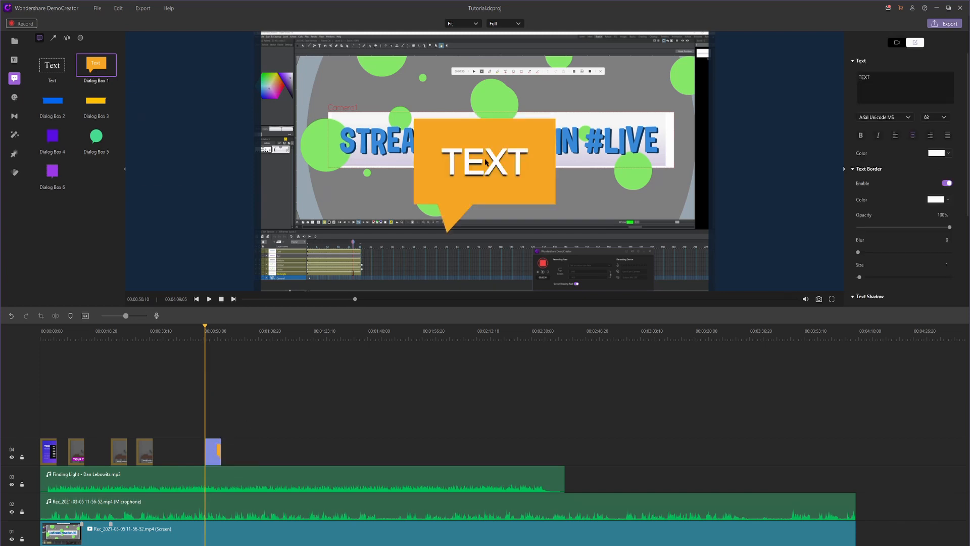
# Add the plain Text annotation over the video and reword it to 'Hello!'.
pyautogui.click(484, 161)
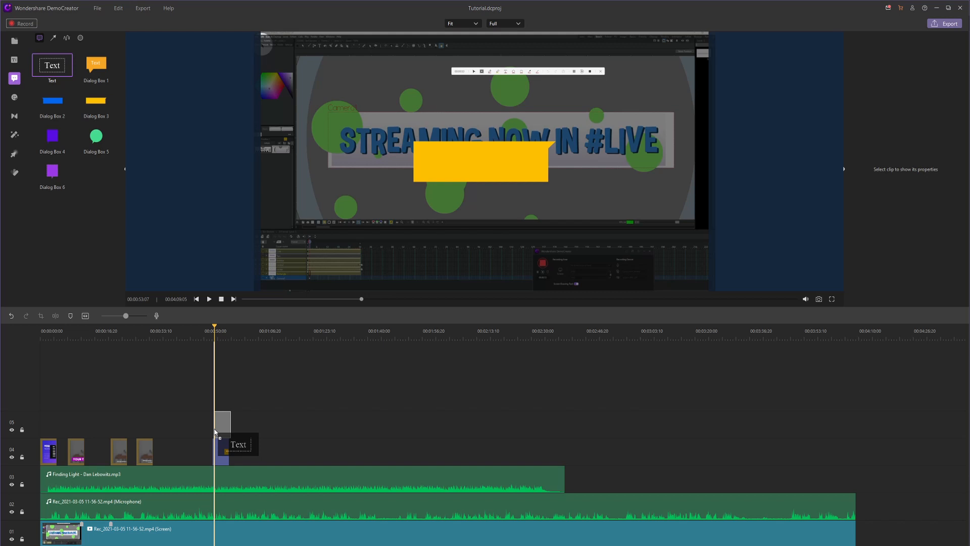
pyautogui.click(222, 422)
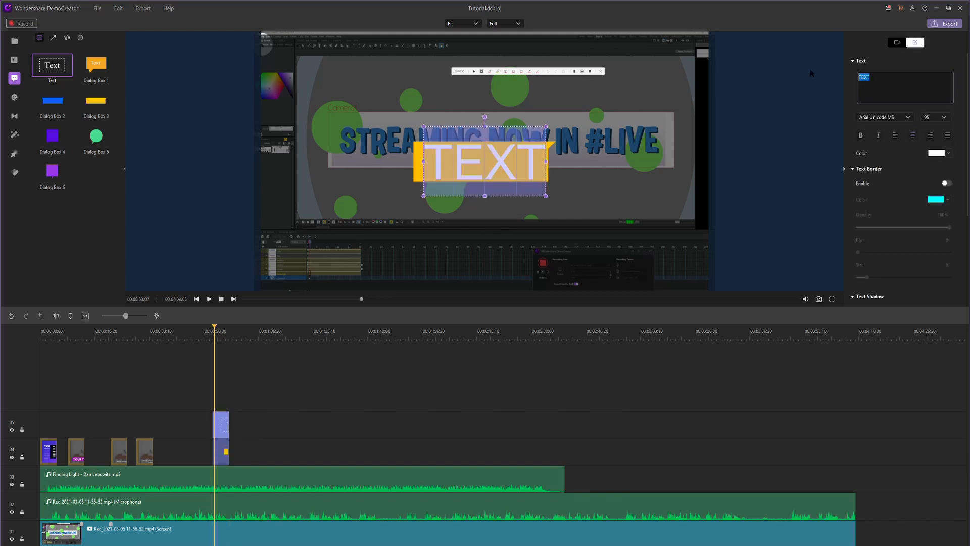
pyautogui.write('Hello!')
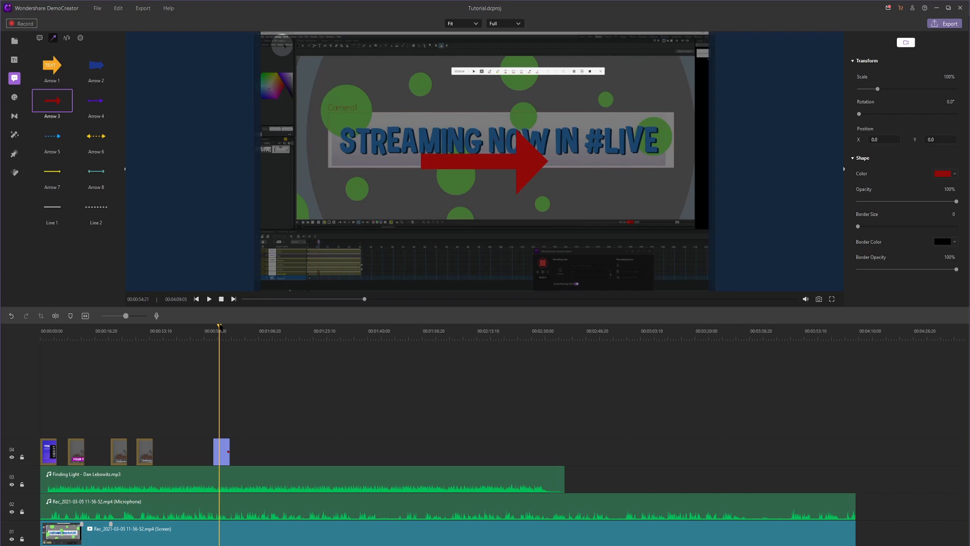
# Preview the dashed Line 2 and red Arrow 3 annotations, then list the Sketch annotations.
pyautogui.click(95, 136)
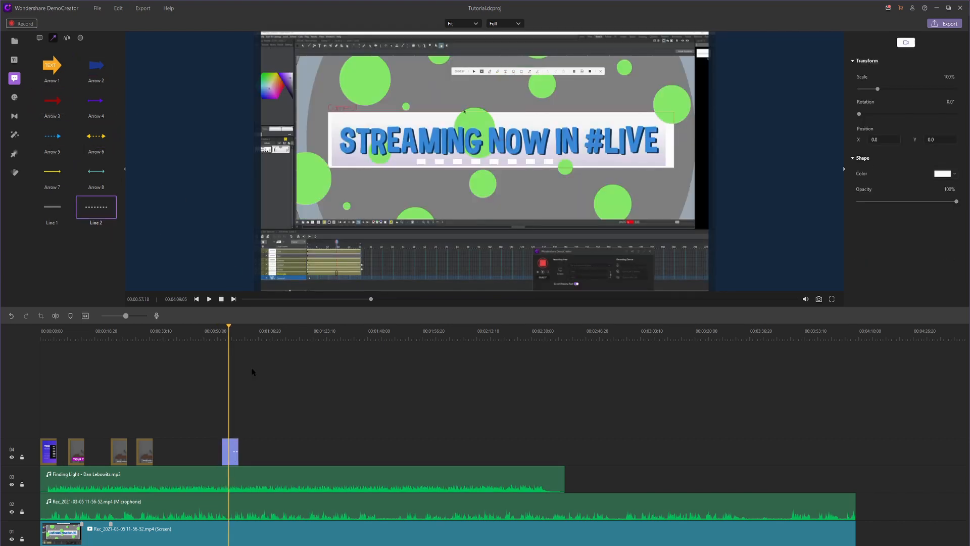
pyautogui.click(52, 100)
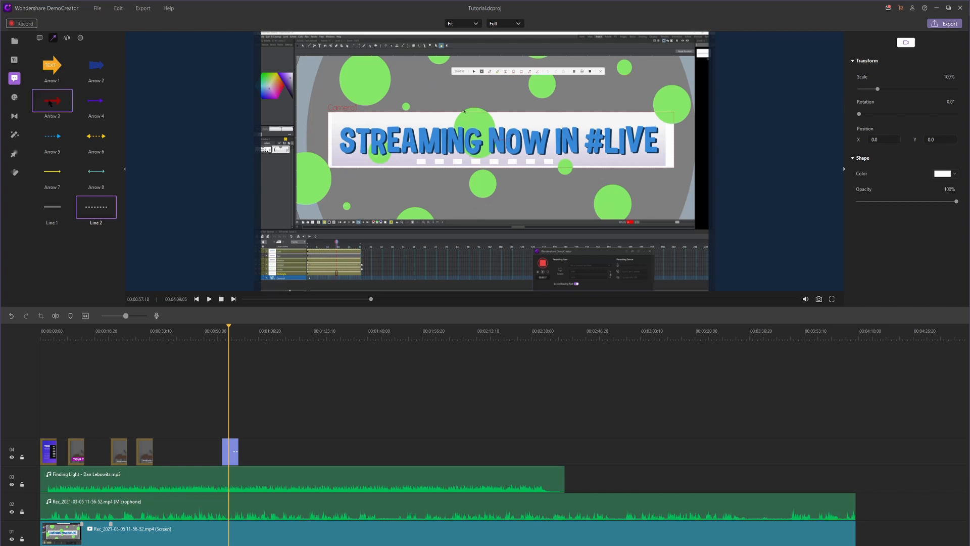
pyautogui.click(65, 37)
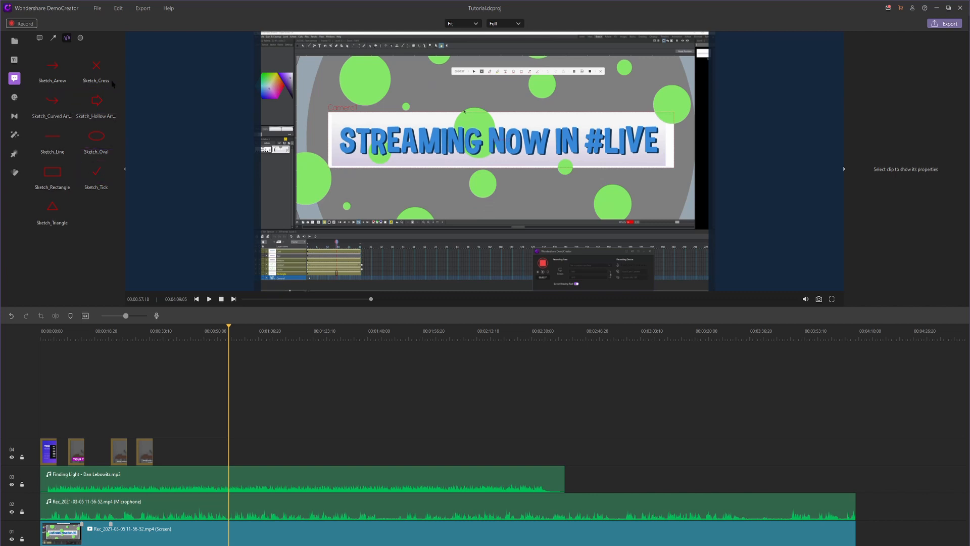
pyautogui.moveTo(607, 54)
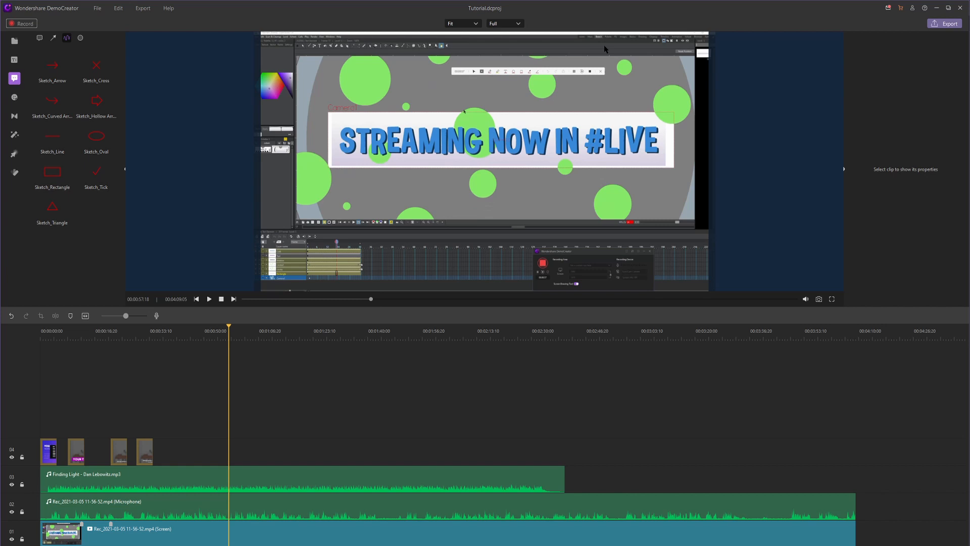
pyautogui.click(51, 100)
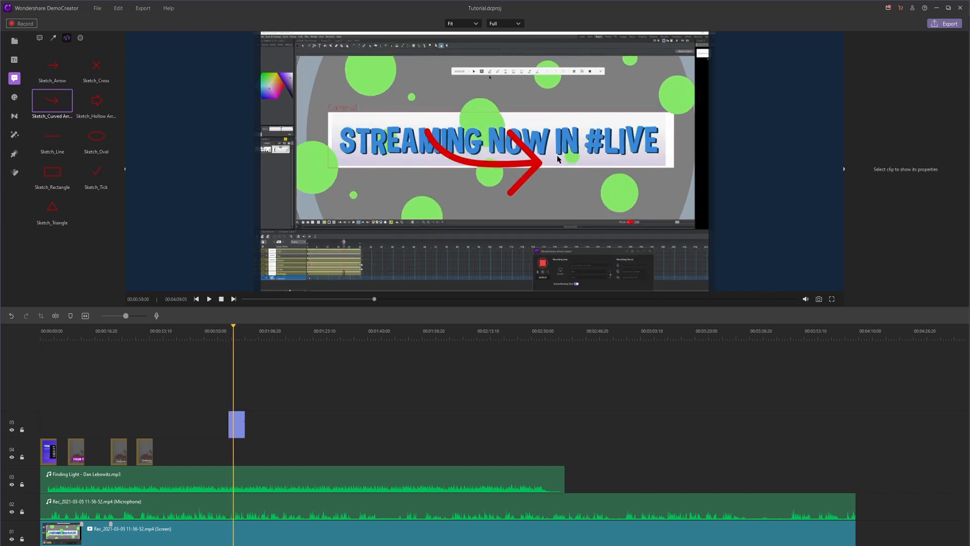
pyautogui.click(525, 158)
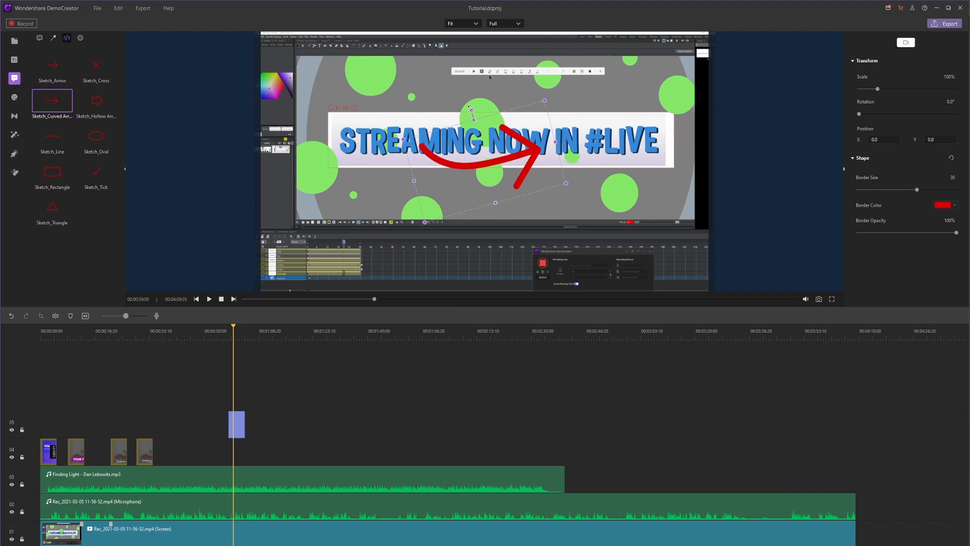
pyautogui.moveTo(470, 106); pyautogui.dragTo(549, 114)
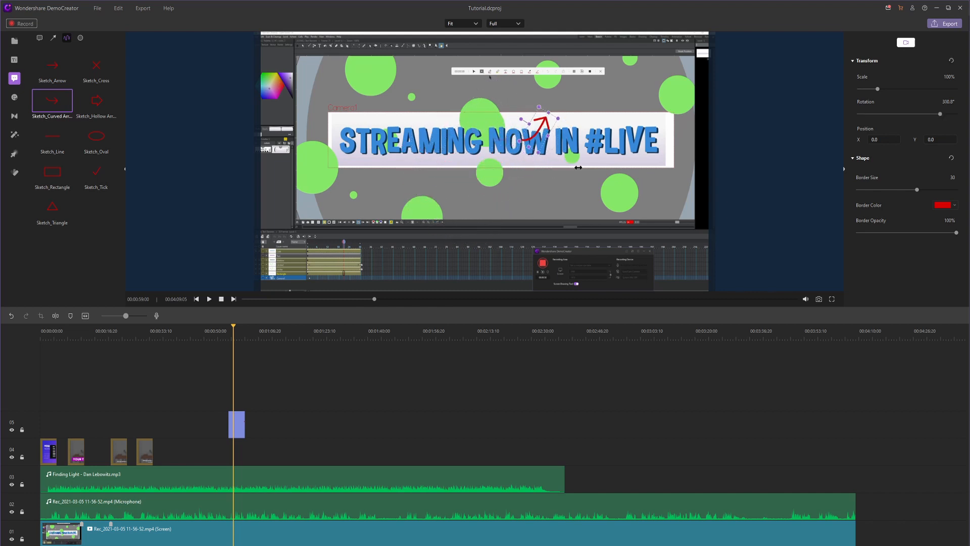
pyautogui.moveTo(541, 117); pyautogui.dragTo(595, 47)
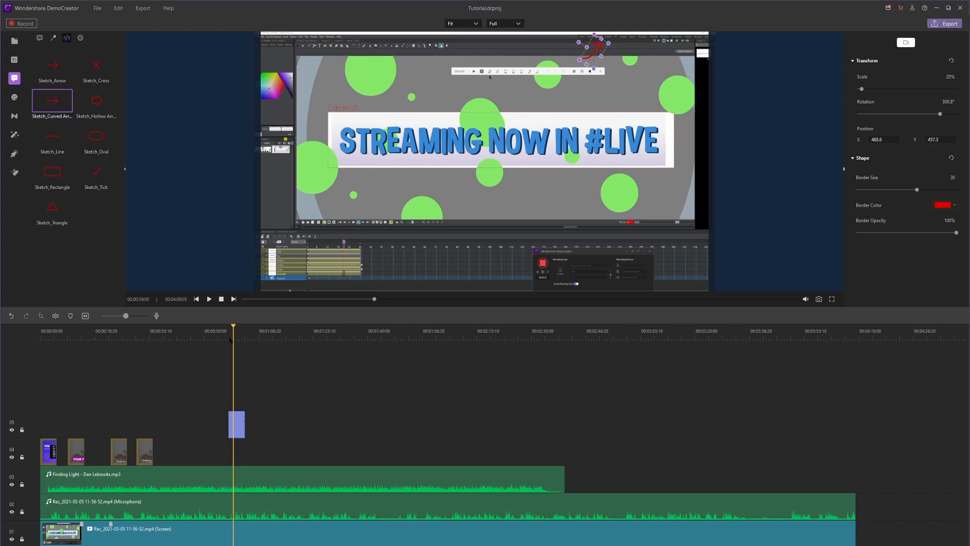
pyautogui.click(209, 299)
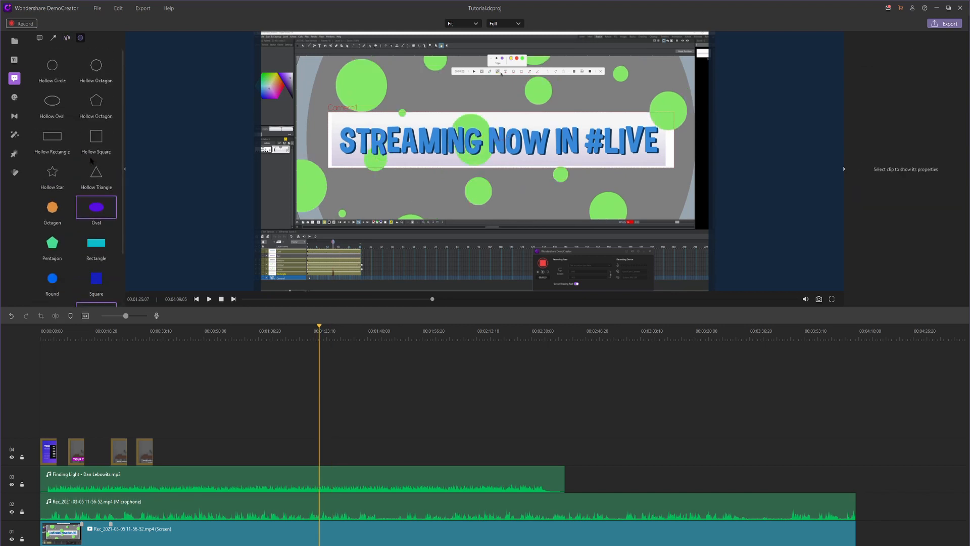
# Add a Rounded Rectangle shape, enlarge it, colour it purple and make it semi-transparent.
pyautogui.scroll(-3)
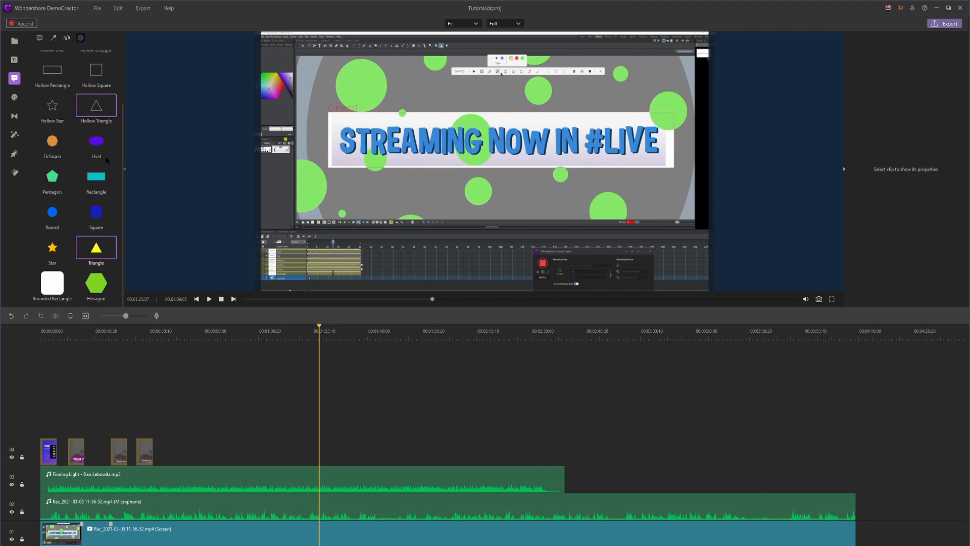
pyautogui.click(51, 282)
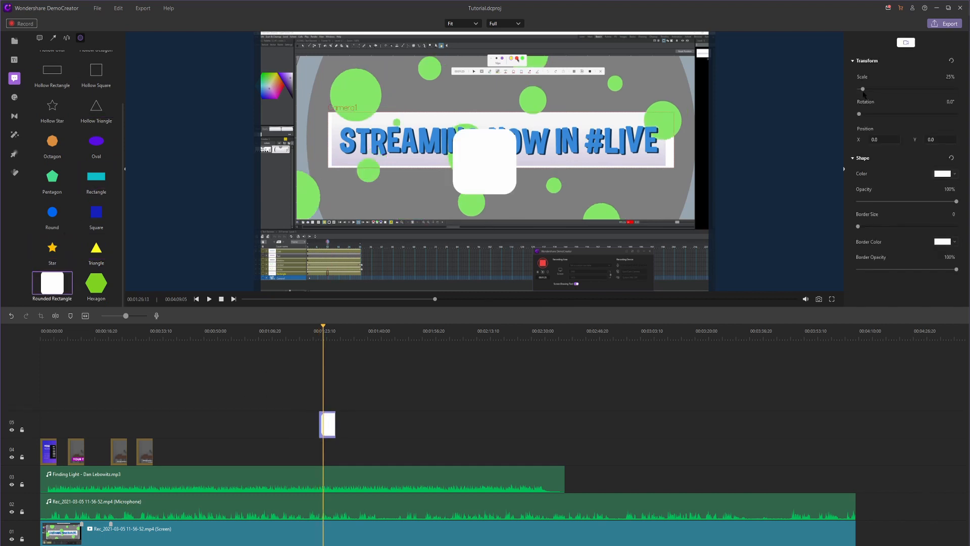
pyautogui.moveTo(878, 89); pyautogui.dragTo(860, 89)
pyautogui.write('-255')
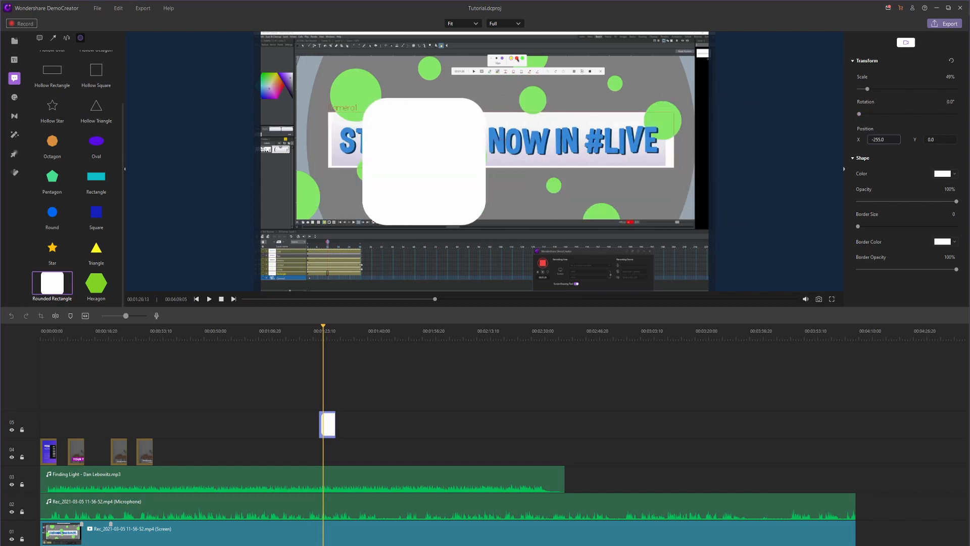
pyautogui.click(943, 174)
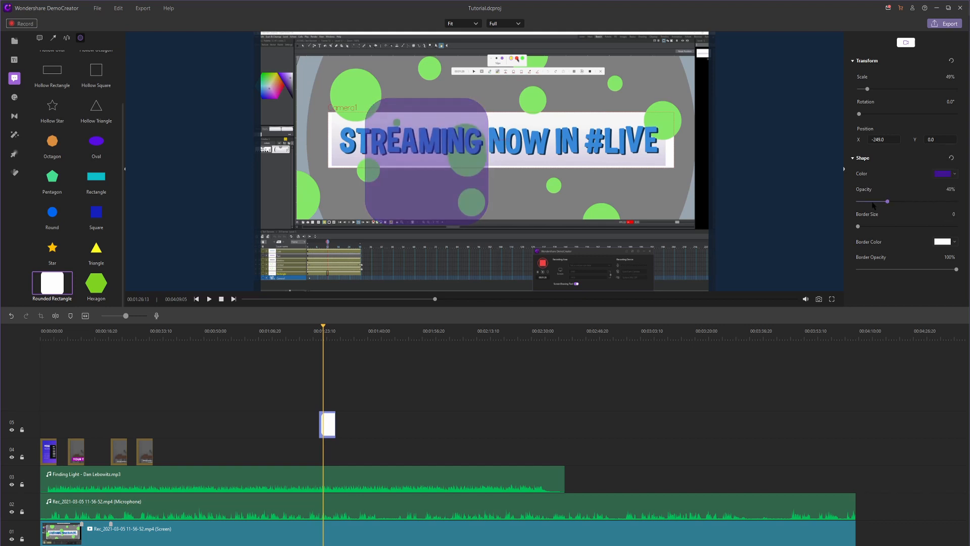
pyautogui.moveTo(888, 201); pyautogui.dragTo(953, 201)
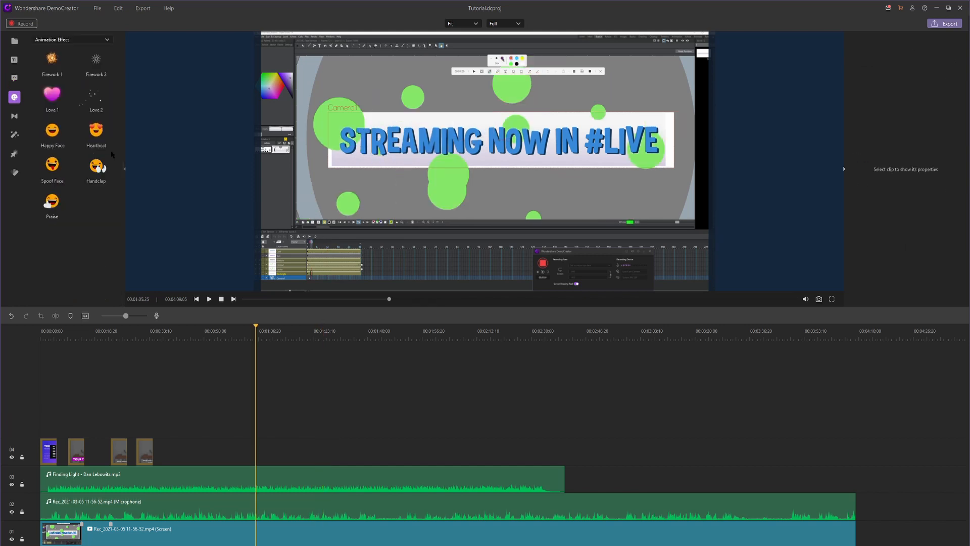
pyautogui.moveTo(13, 97)
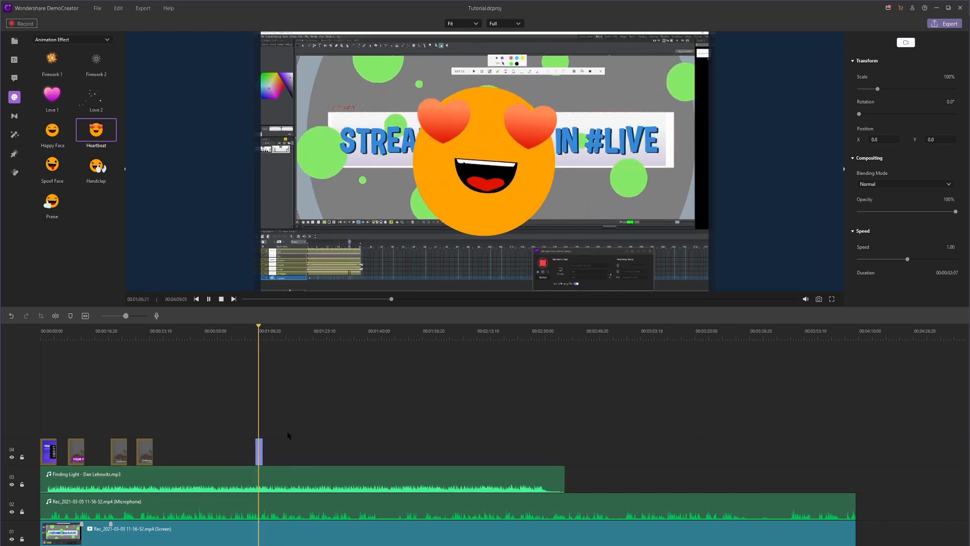
# Remove the Heartbeat face sticker and bring up the sticker category list.
pyautogui.click(96, 166)
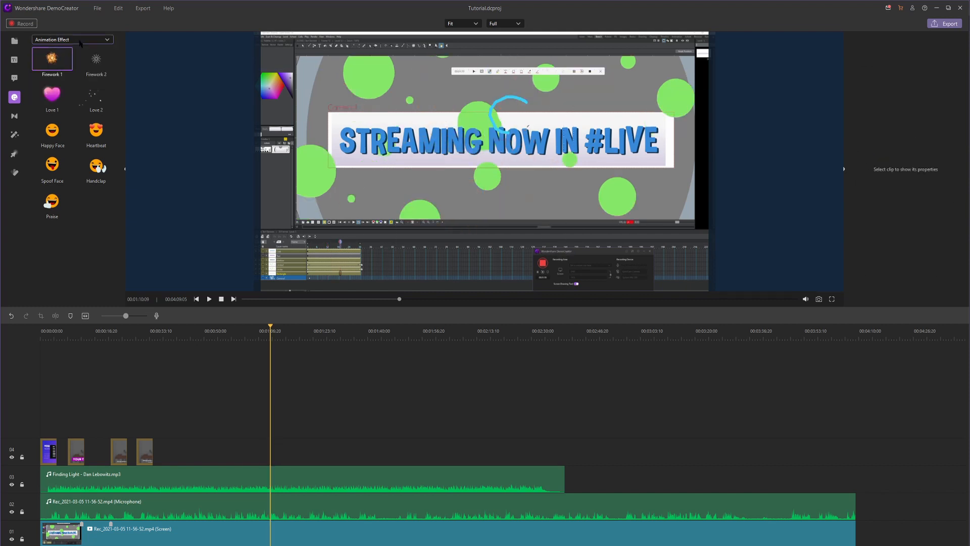
pyautogui.click(71, 39)
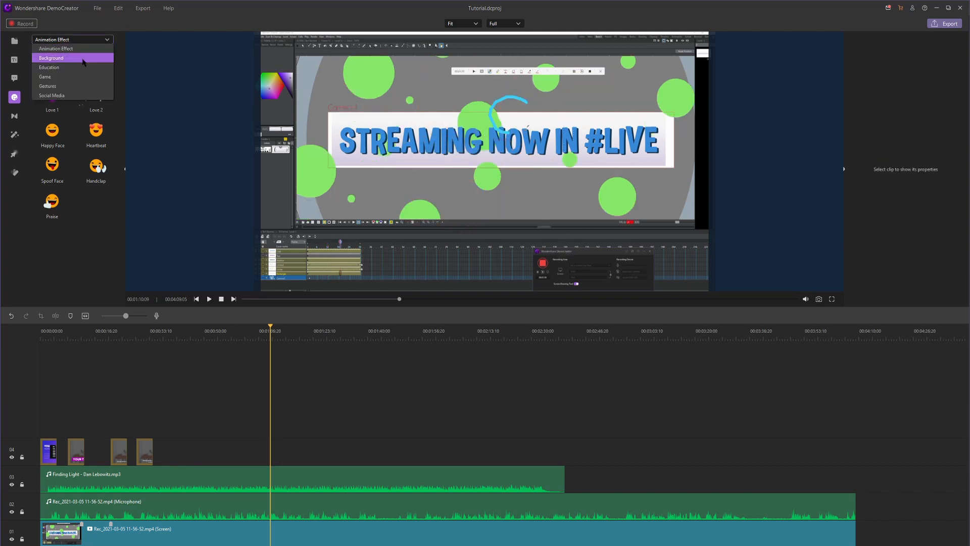
# Put Gradient 1 background on the bottom track under the screen clip scaled to 95%.
pyautogui.click(51, 57)
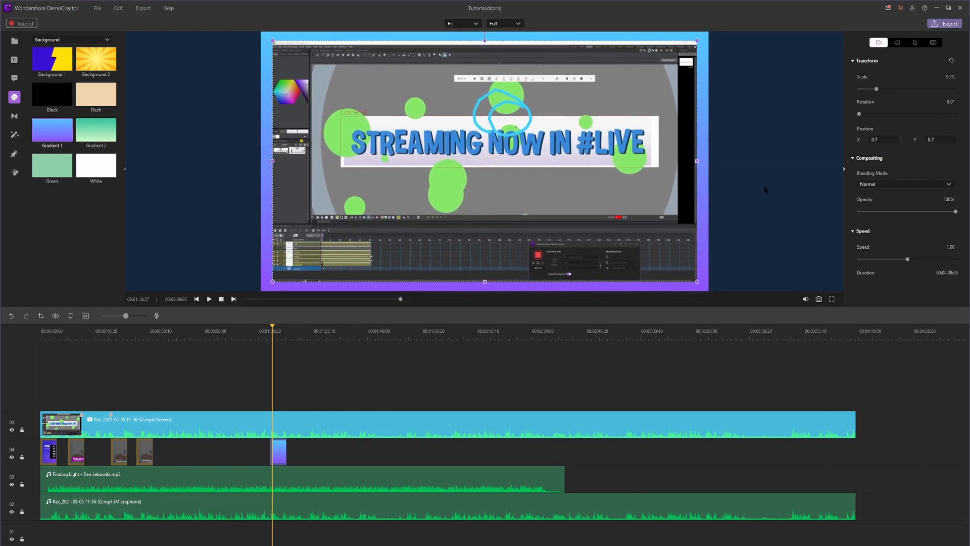
pyautogui.click(279, 452)
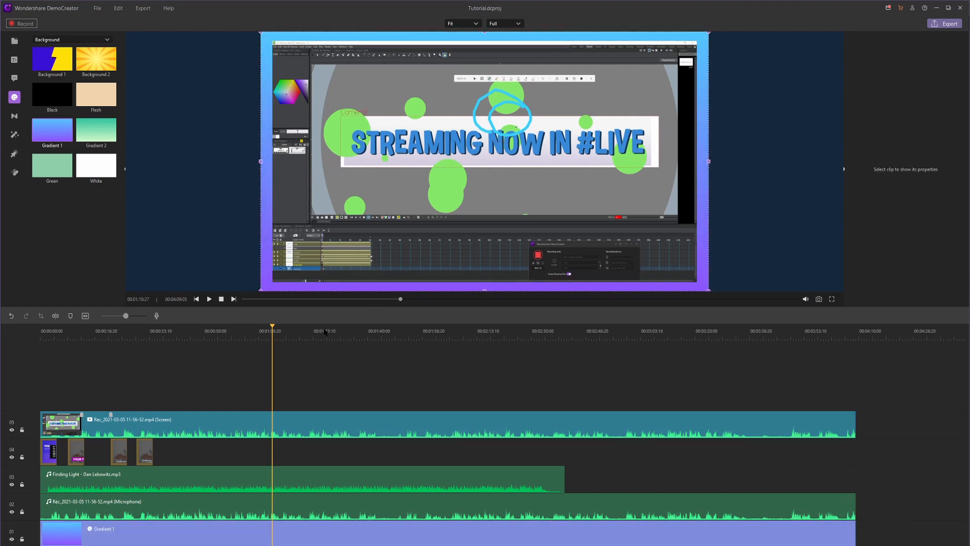
pyautogui.click(209, 300)
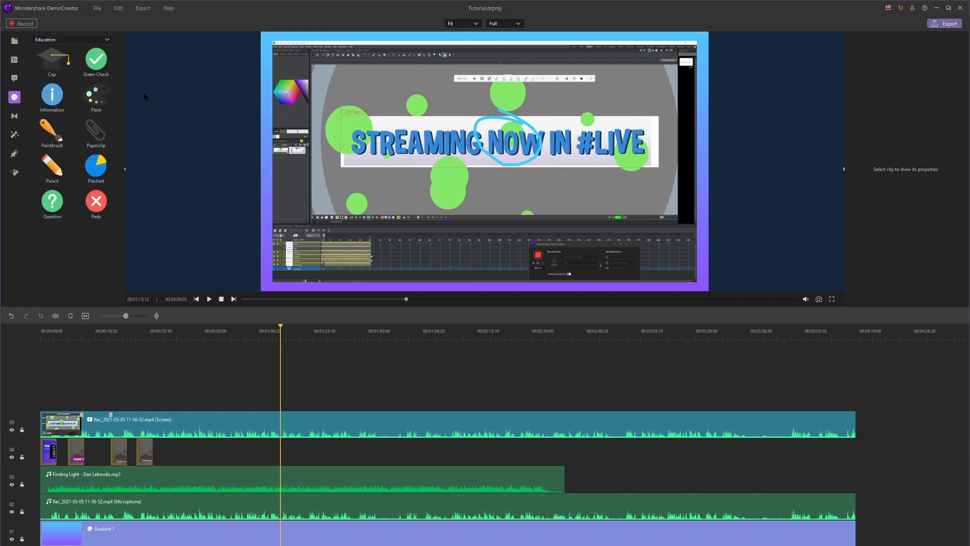
pyautogui.doubleClick(52, 202)
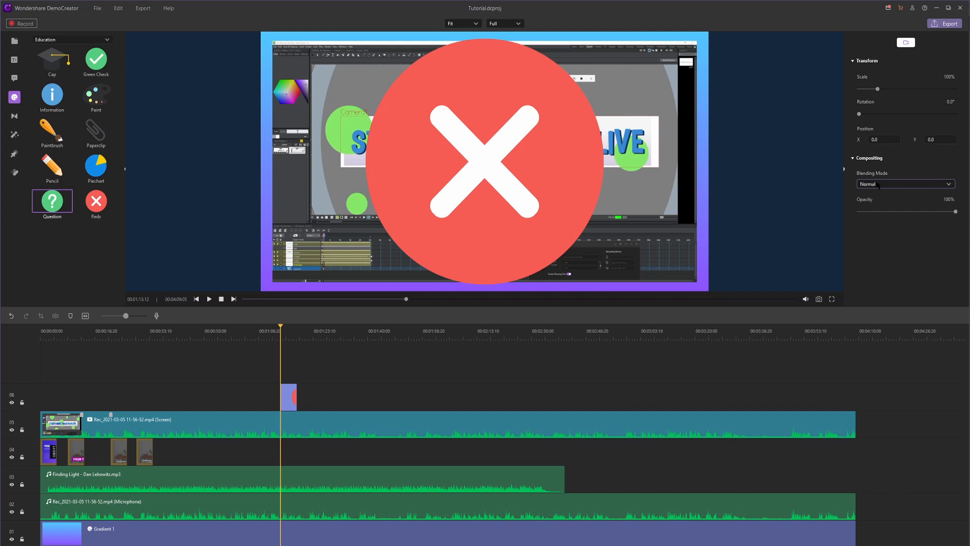
pyautogui.click(905, 183)
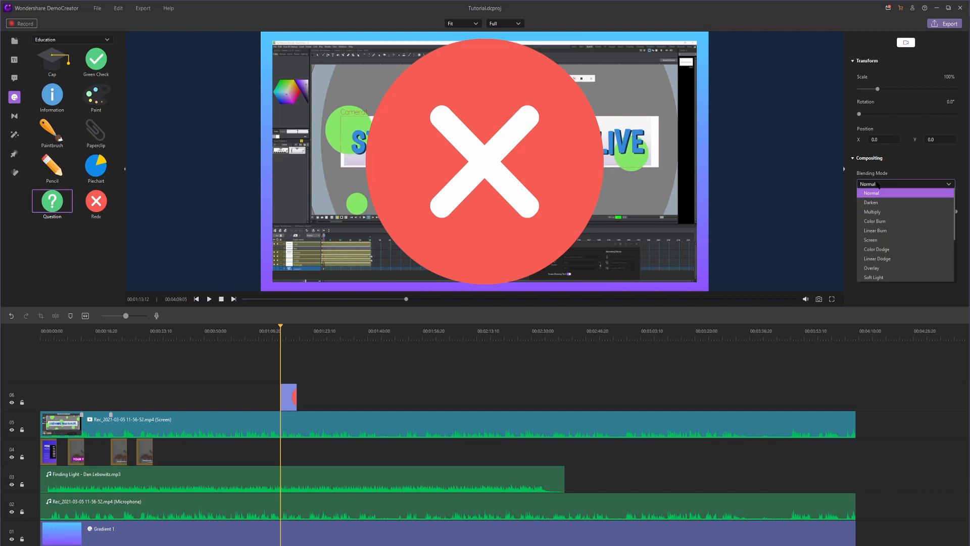
pyautogui.click(872, 211)
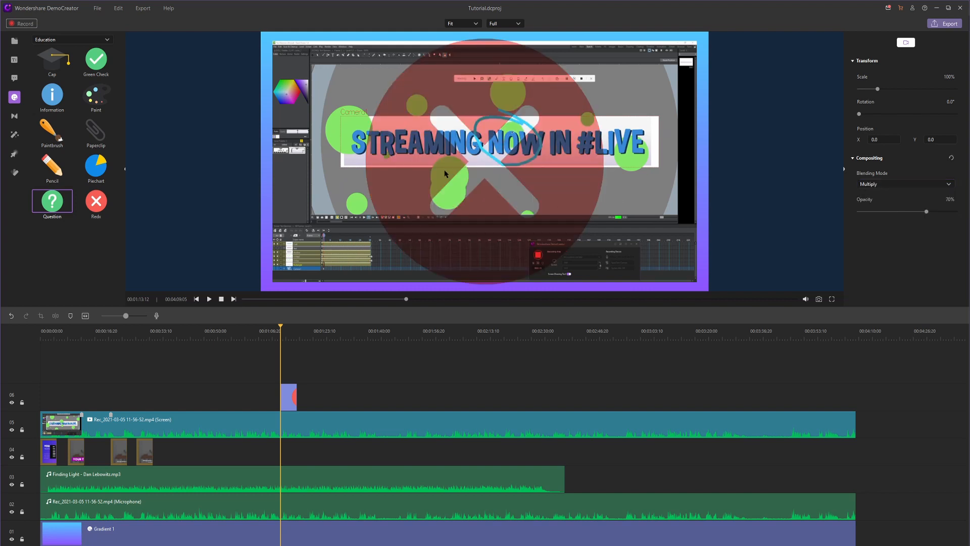
pyautogui.click(904, 184)
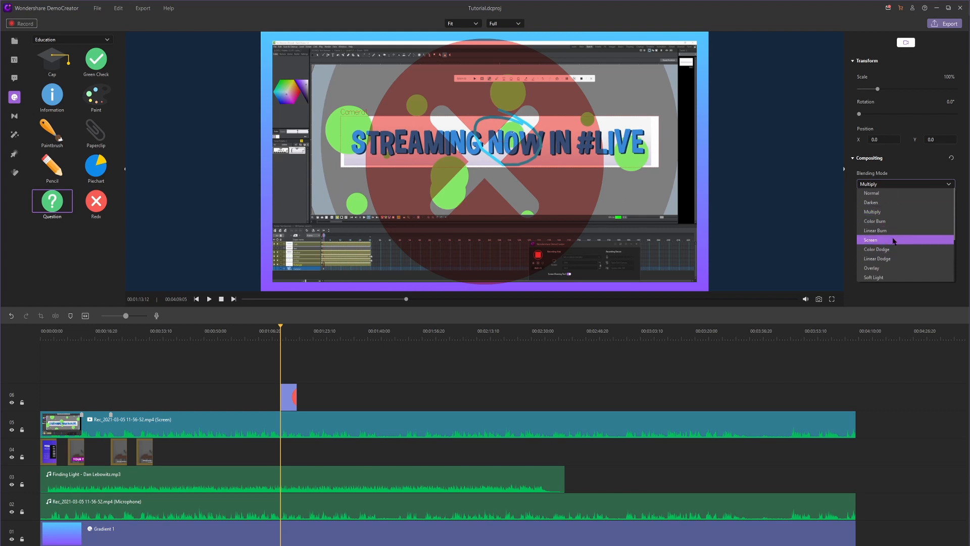
pyautogui.click(876, 250)
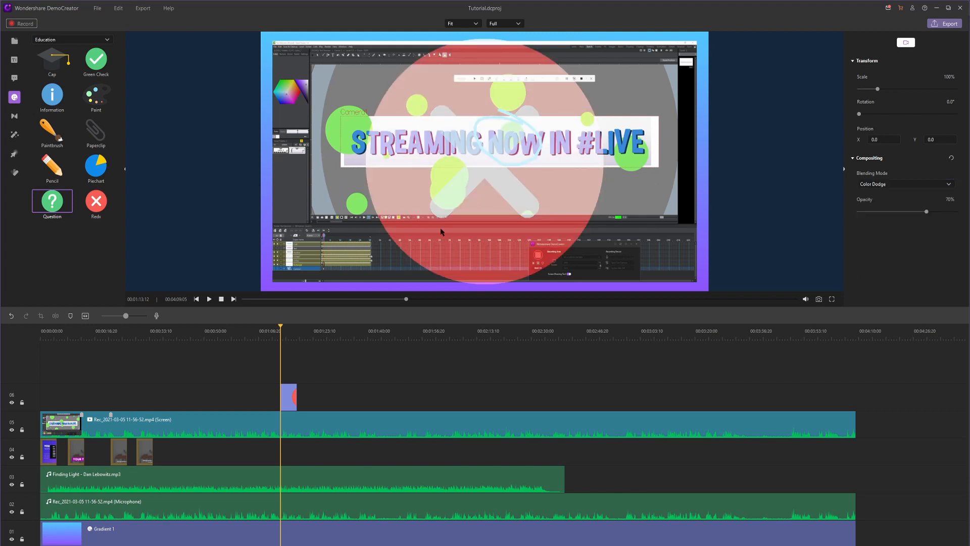
pyautogui.click(905, 184)
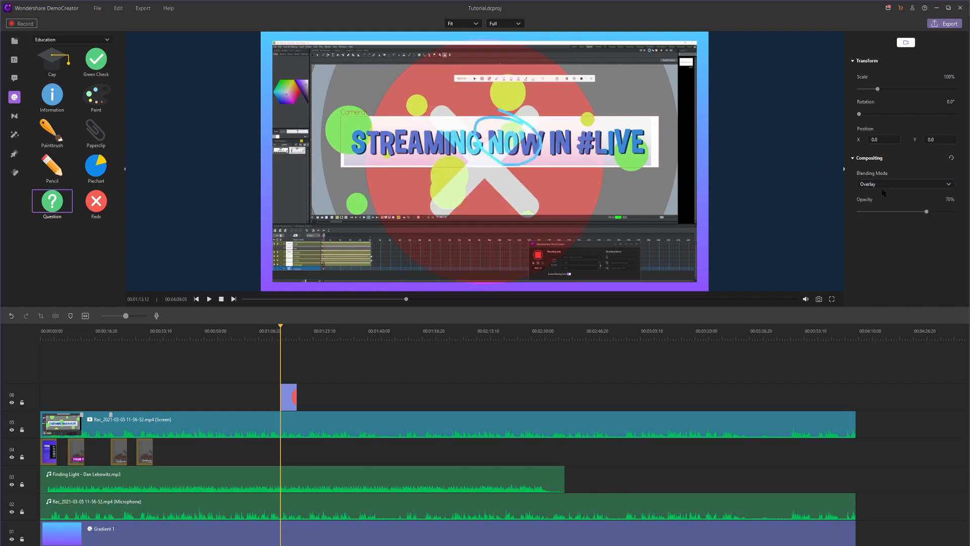
pyautogui.click(906, 184)
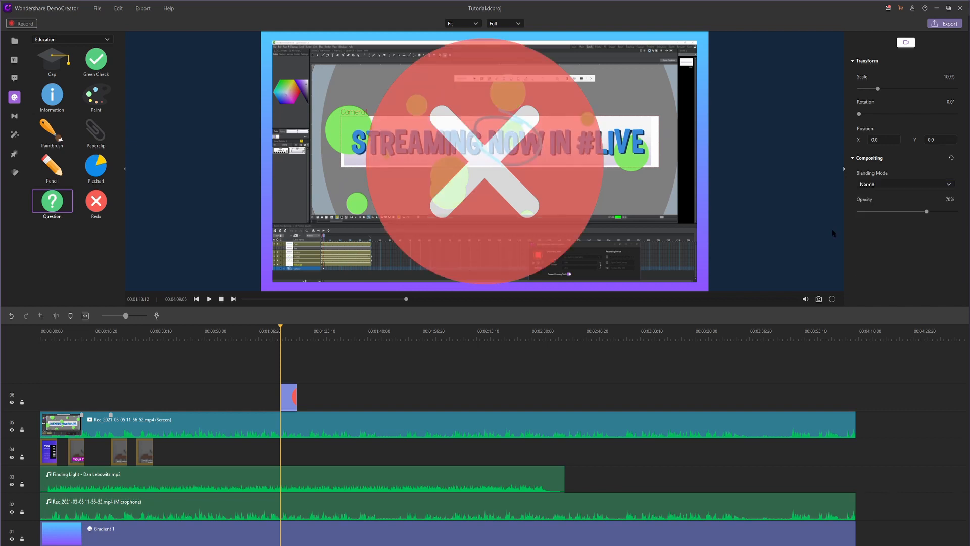
pyautogui.moveTo(927, 212); pyautogui.dragTo(955, 211)
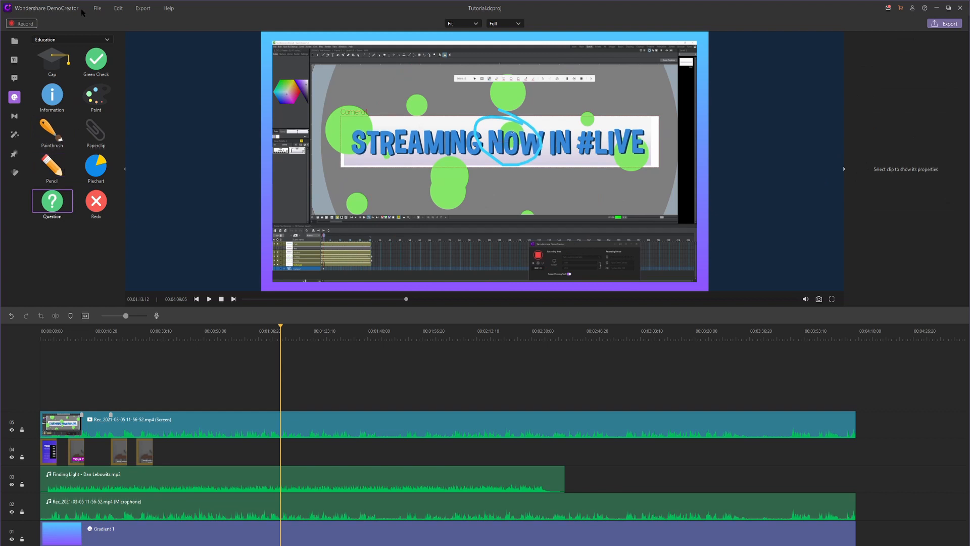
pyautogui.click(72, 39)
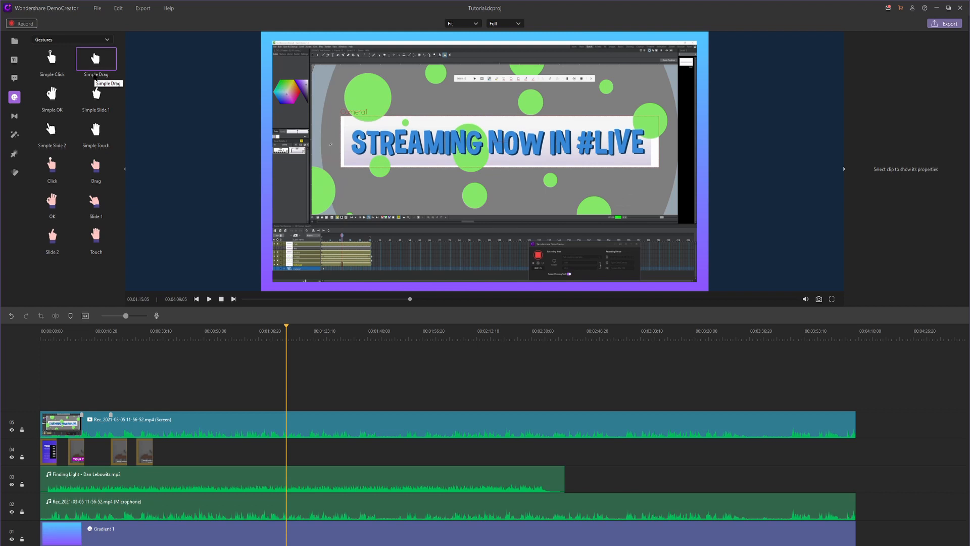
pyautogui.moveTo(51, 94)
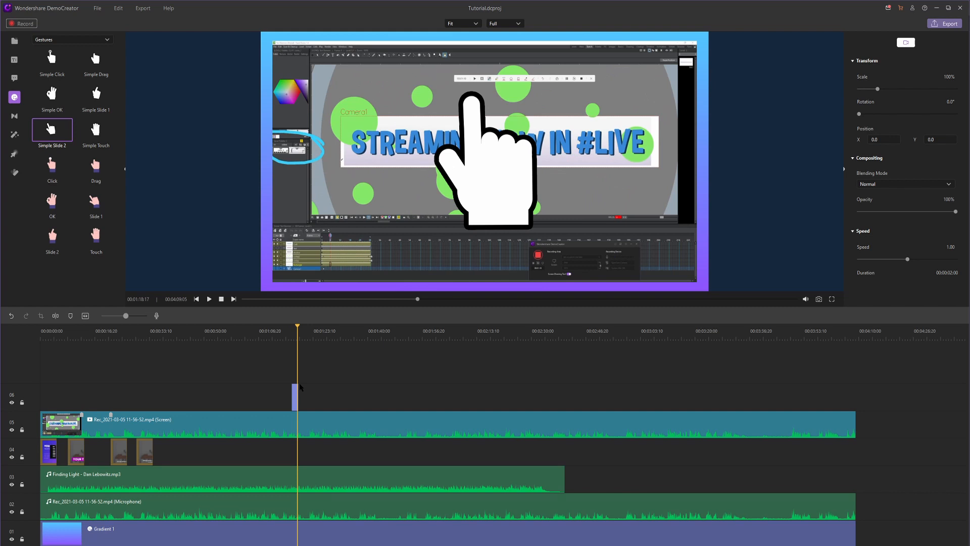
# Preview the Simple Slide 2 gesture sticker, delete it, and browse the remaining sticker categories.
pyautogui.click(208, 299)
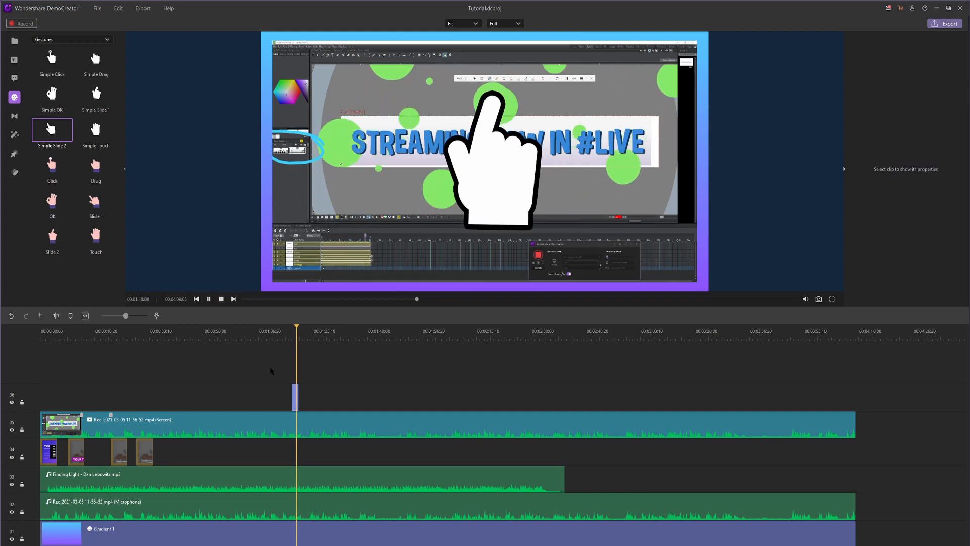
pyautogui.click(295, 394)
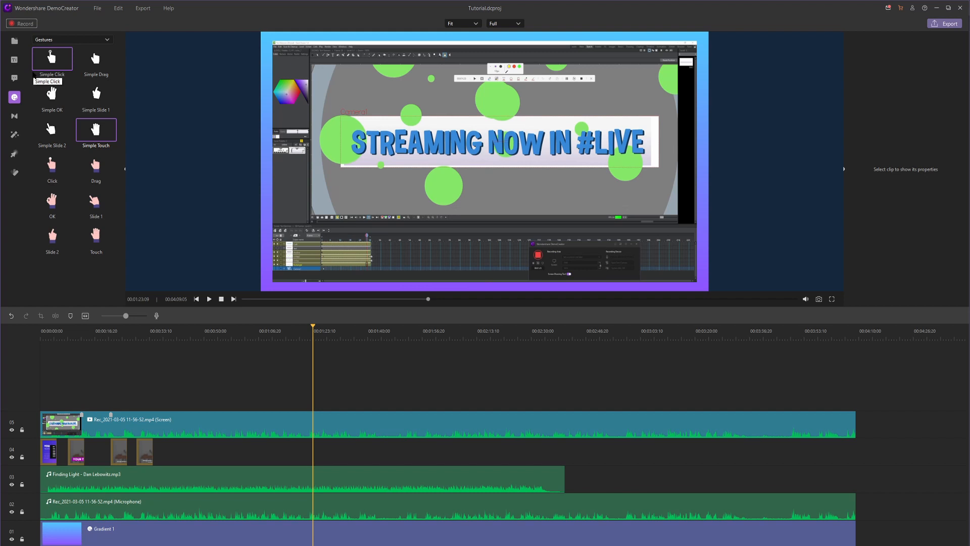
pyautogui.click(72, 40)
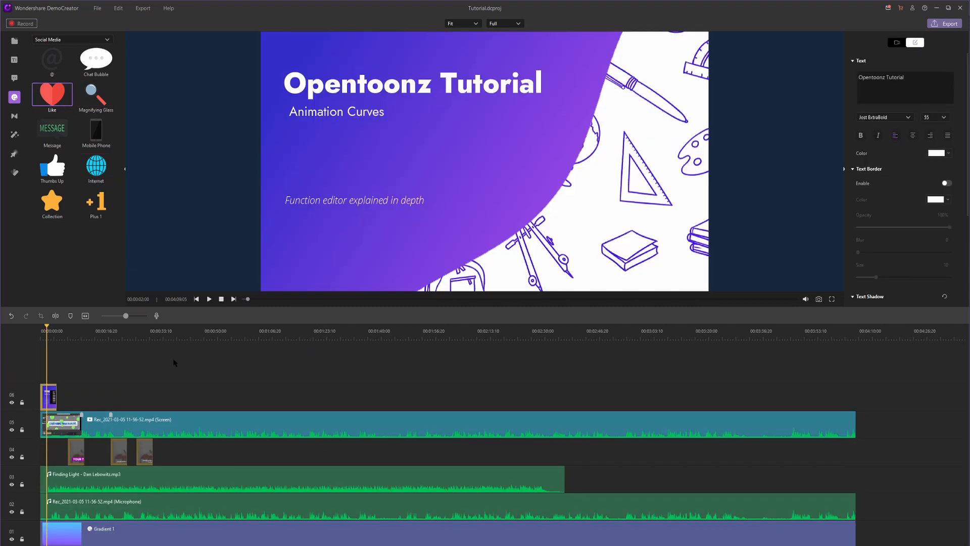
# Move the title and subtitle clips from track 04 to track 06 above the screen clip and play to check.
pyautogui.click(59, 424)
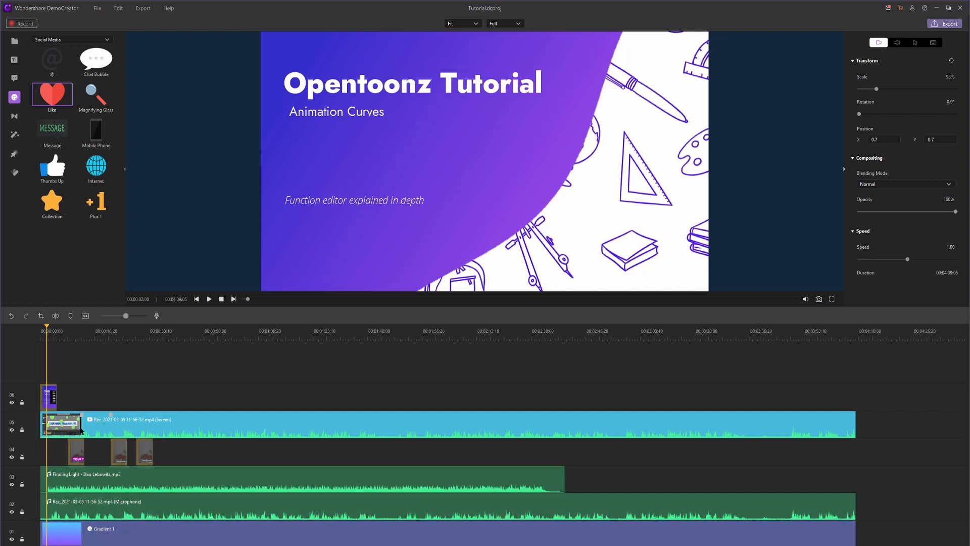
pyautogui.click(56, 347)
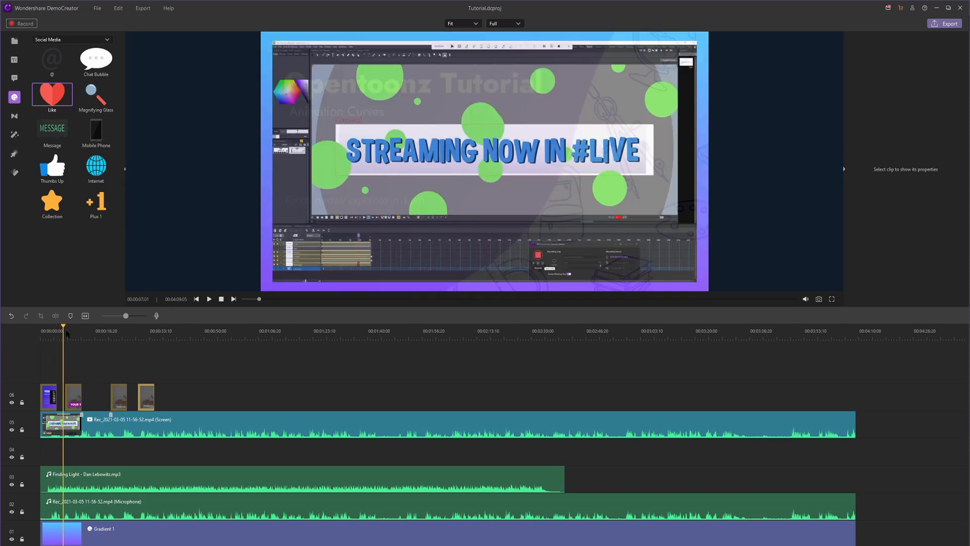
pyautogui.click(208, 299)
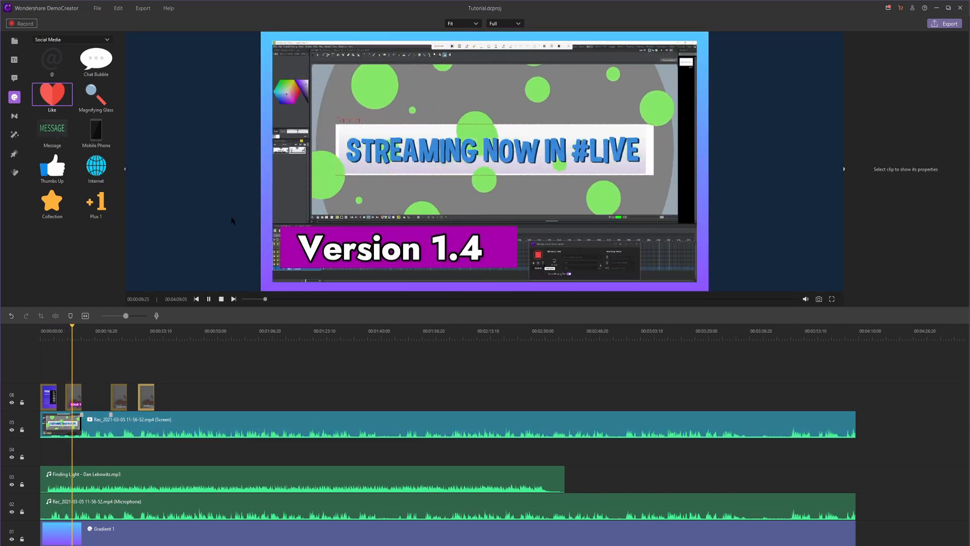
pyautogui.click(209, 299)
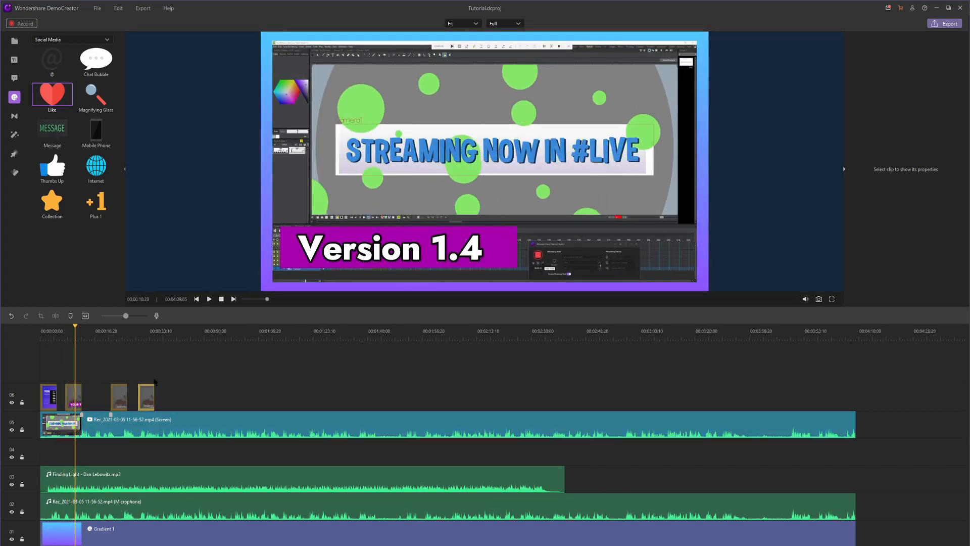